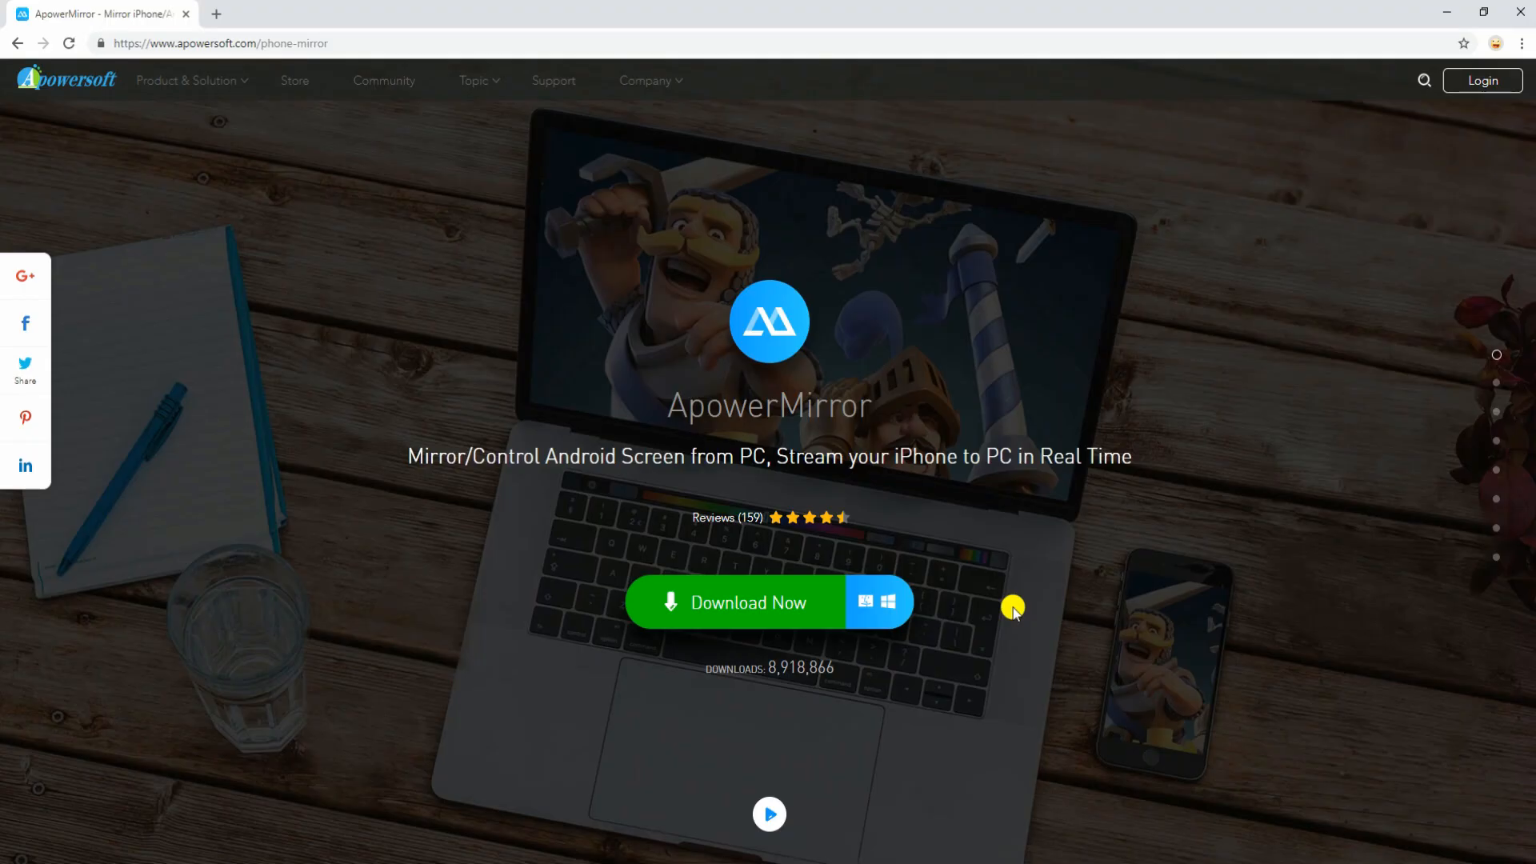
mouse_move(1035, 608)
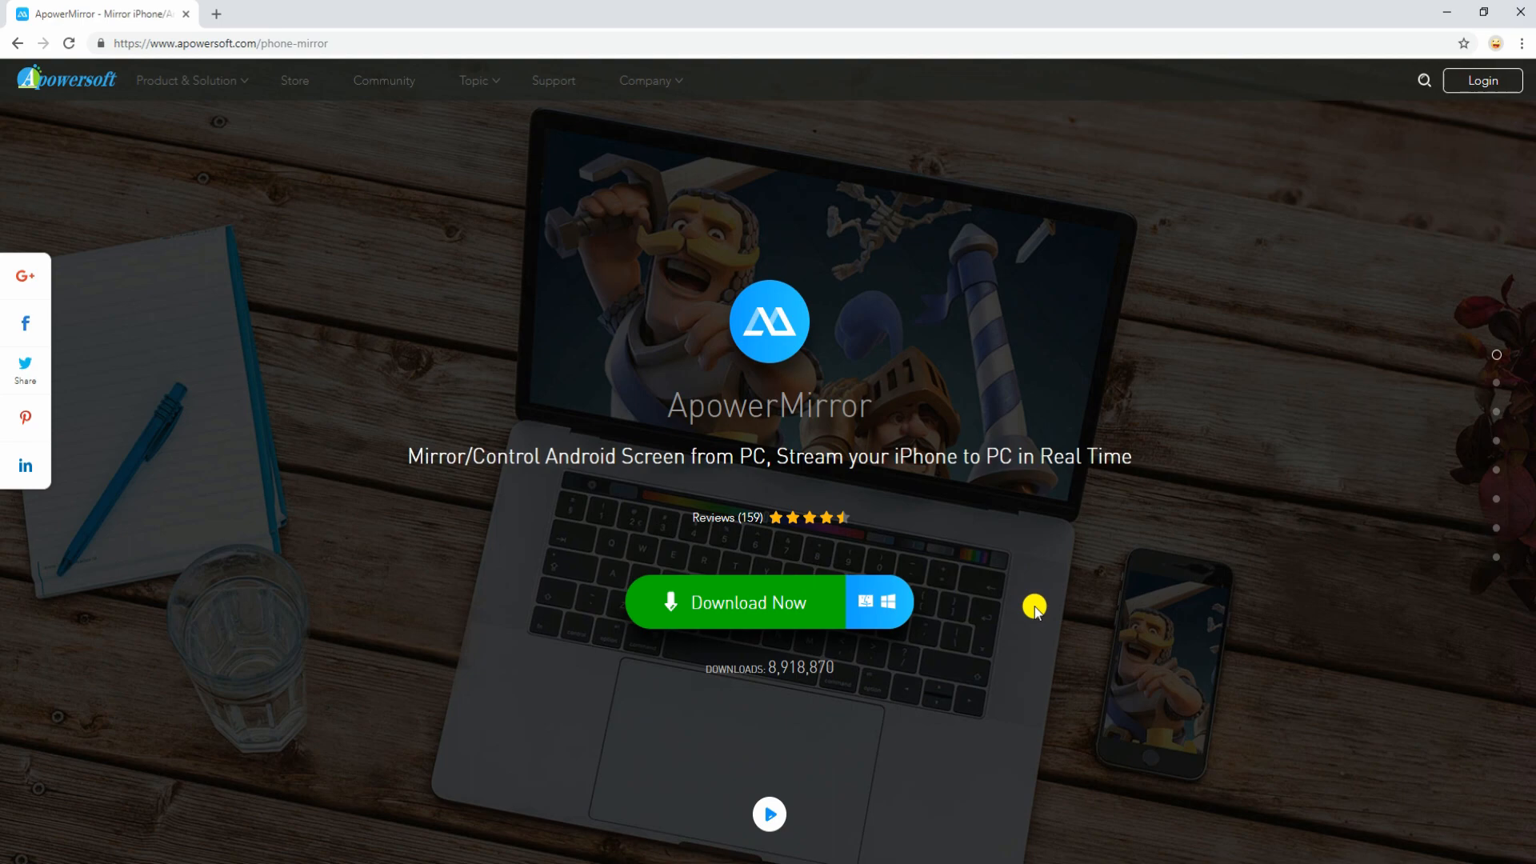
- Scroll the ApowerMirror product page down to the Stream to a Bigger Screen section
scroll(down, 3)
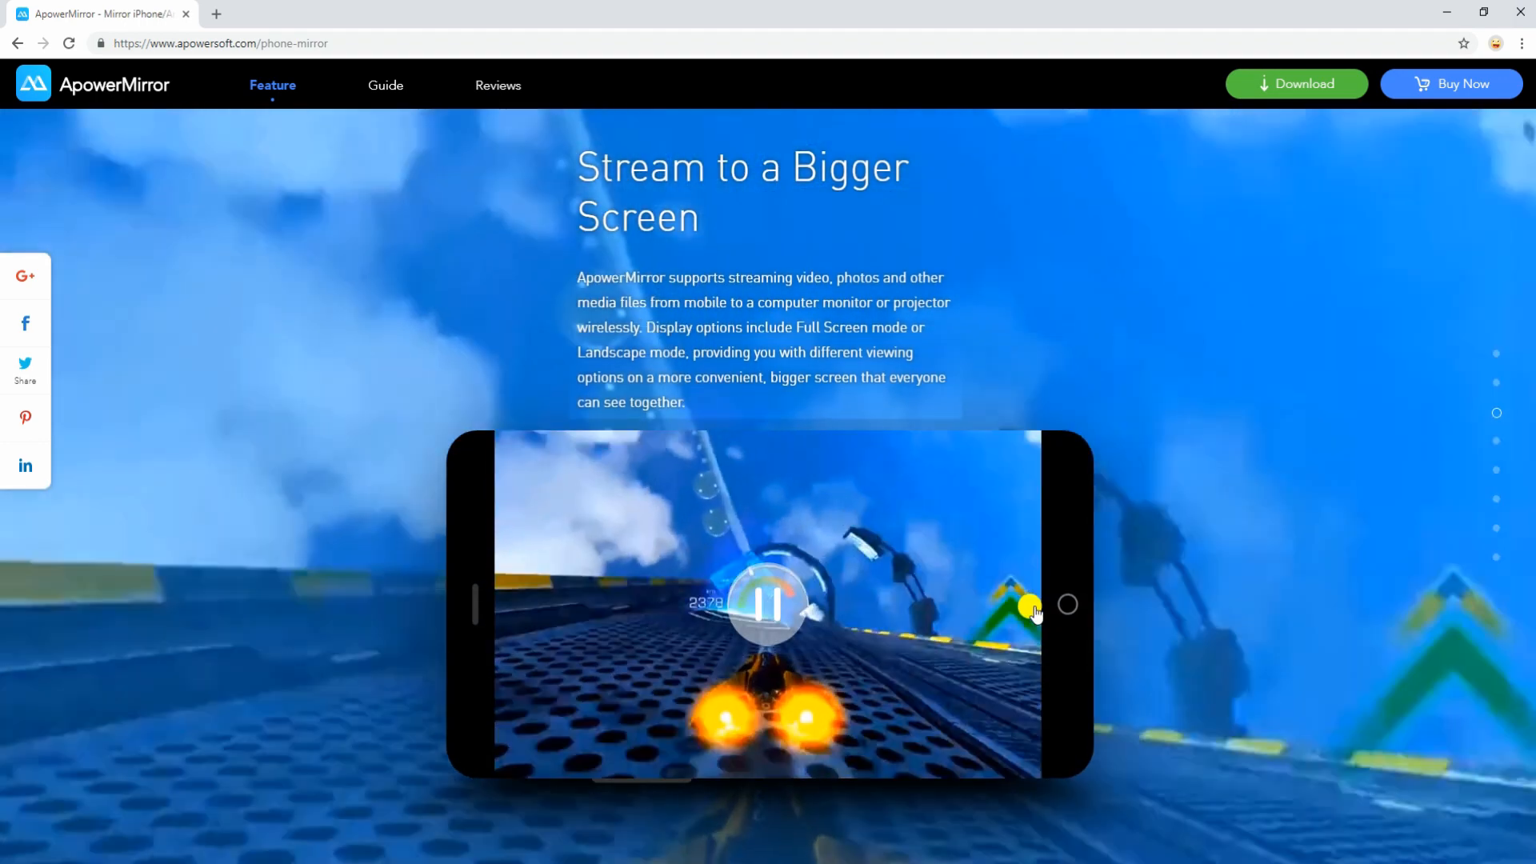
scroll(down, 3)
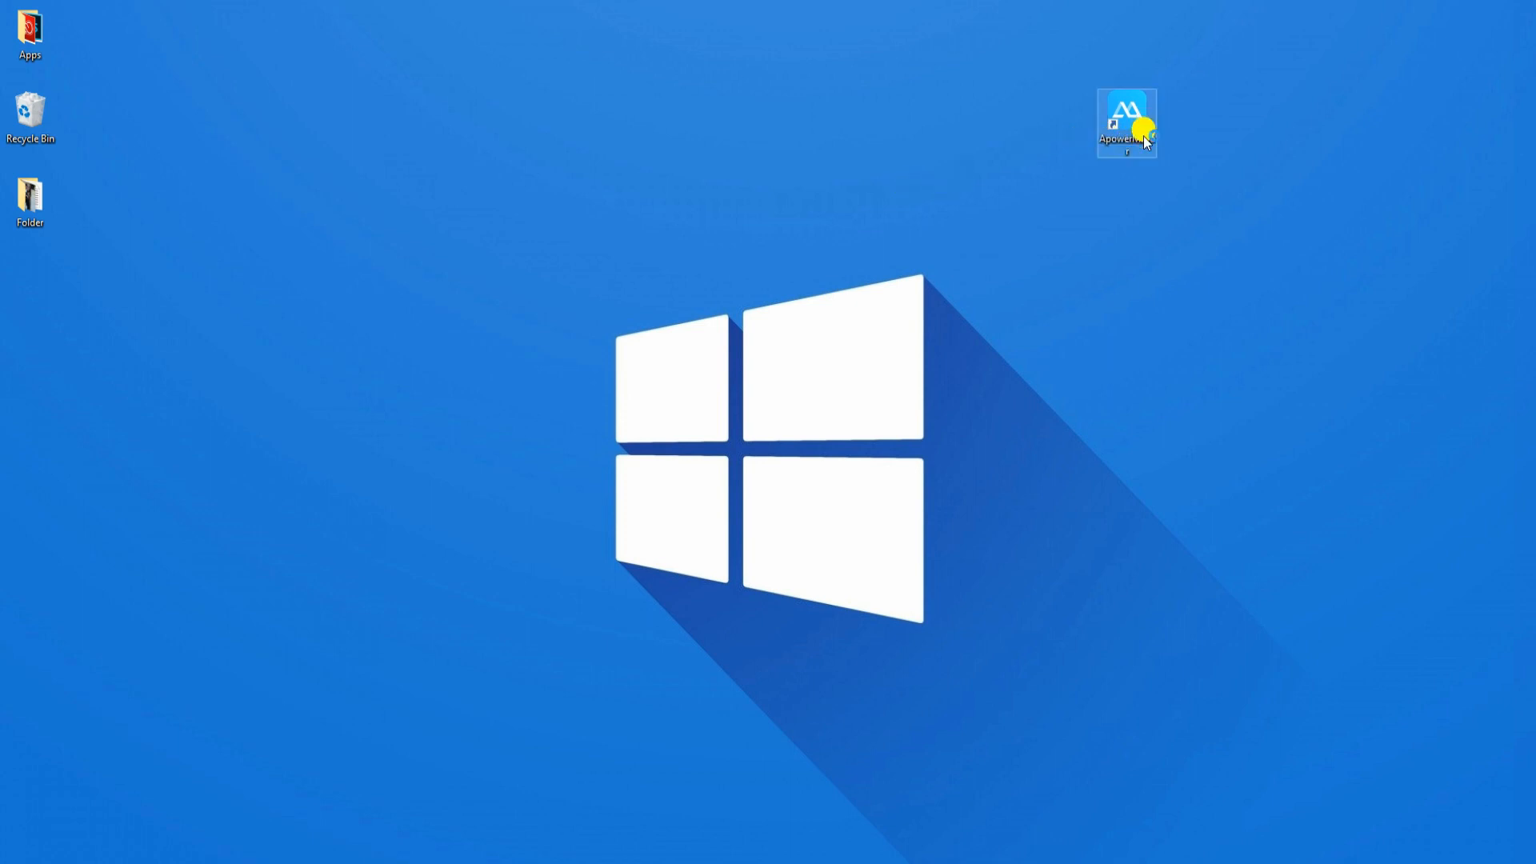
- Launch ApowerMirror from the desktop shortcut and accept MIRROR and START NOW on the phone
double_click(1125, 121)
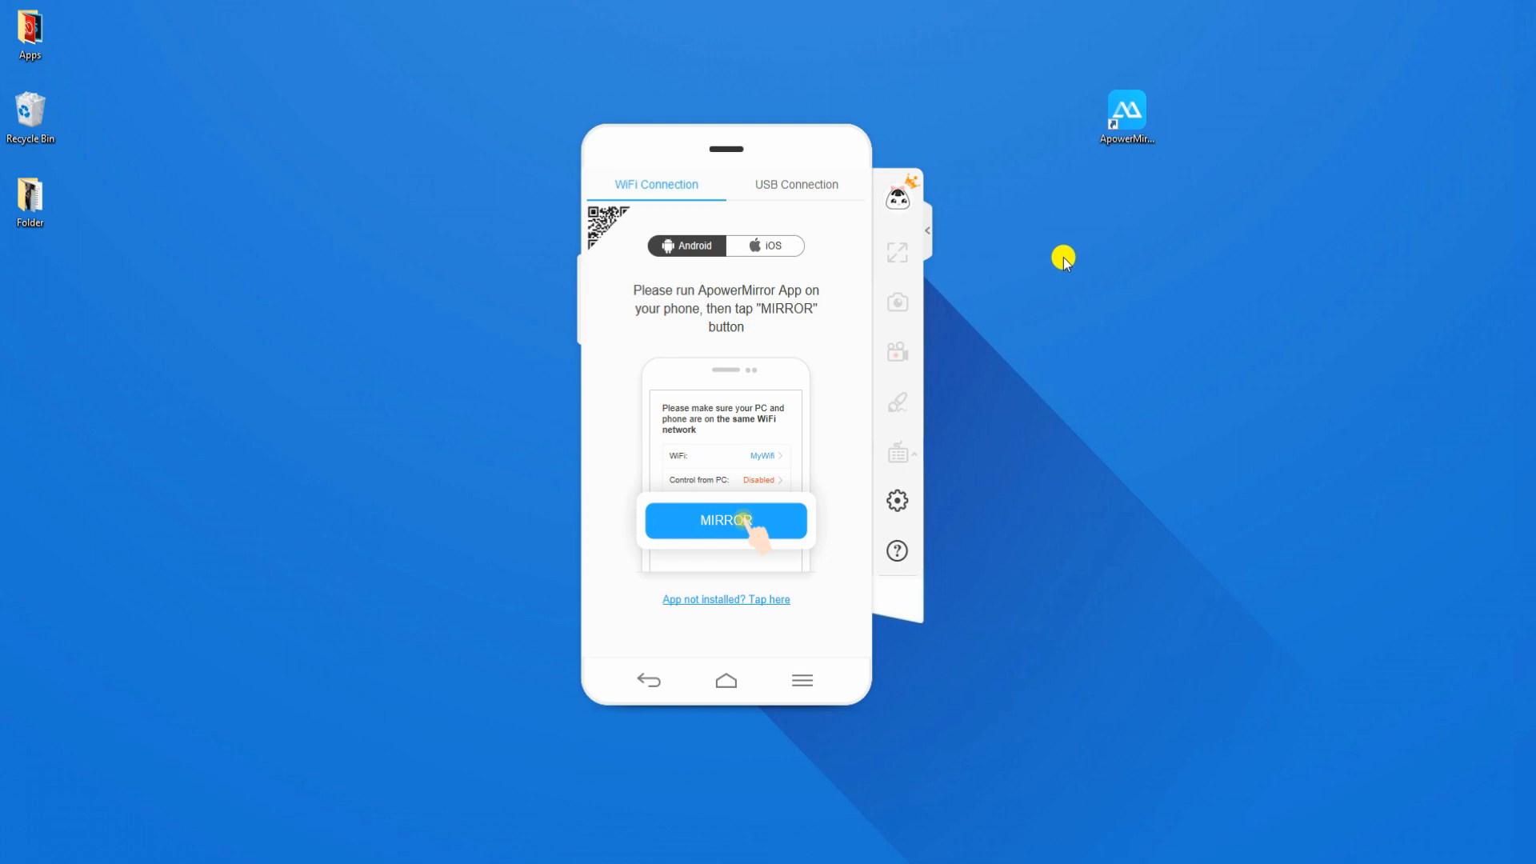
mouse_move(896, 258)
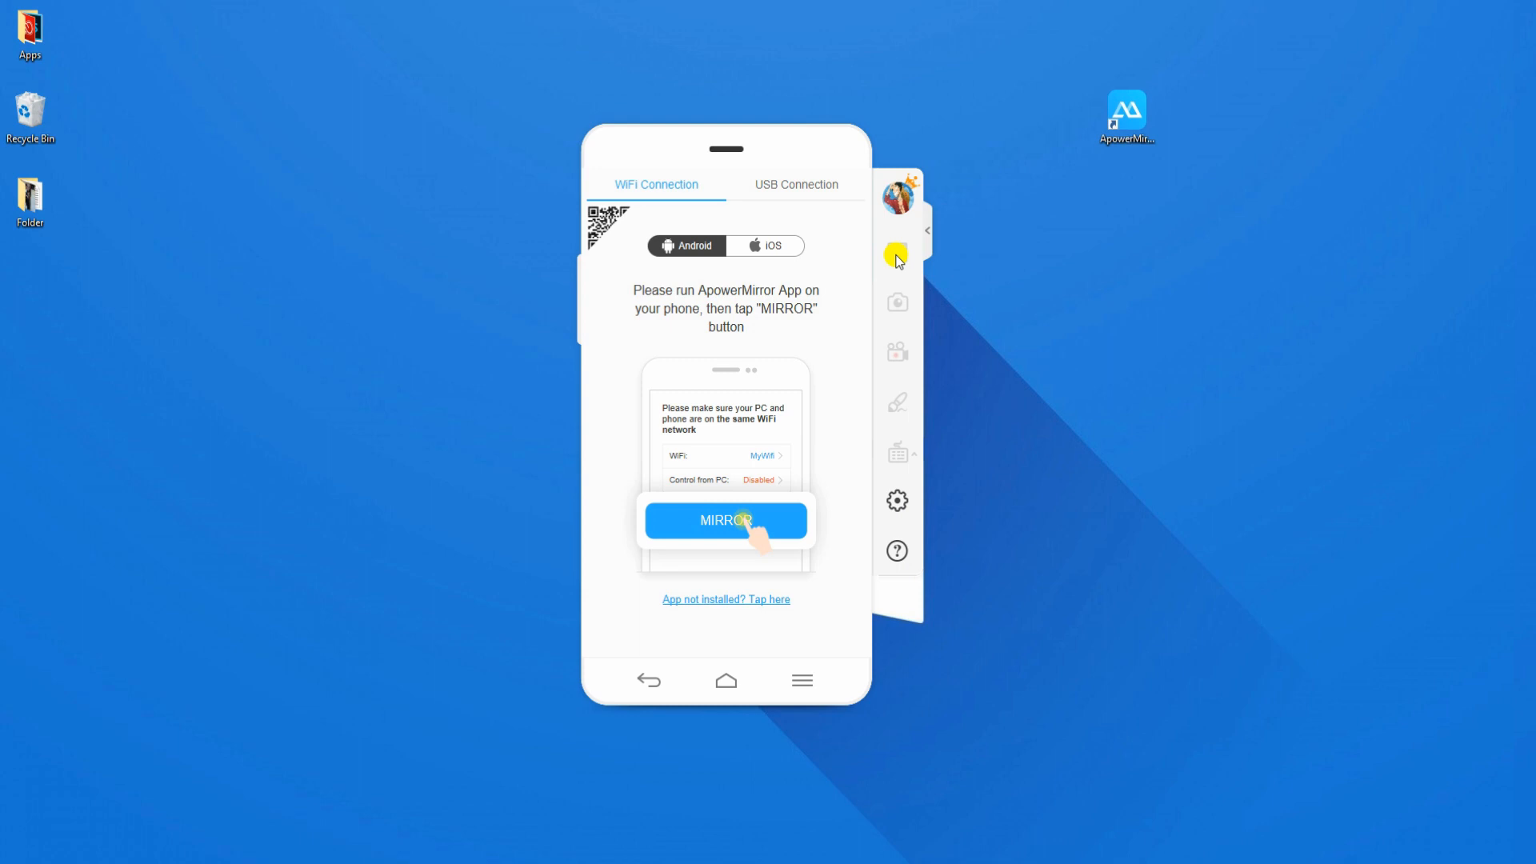
click(795, 184)
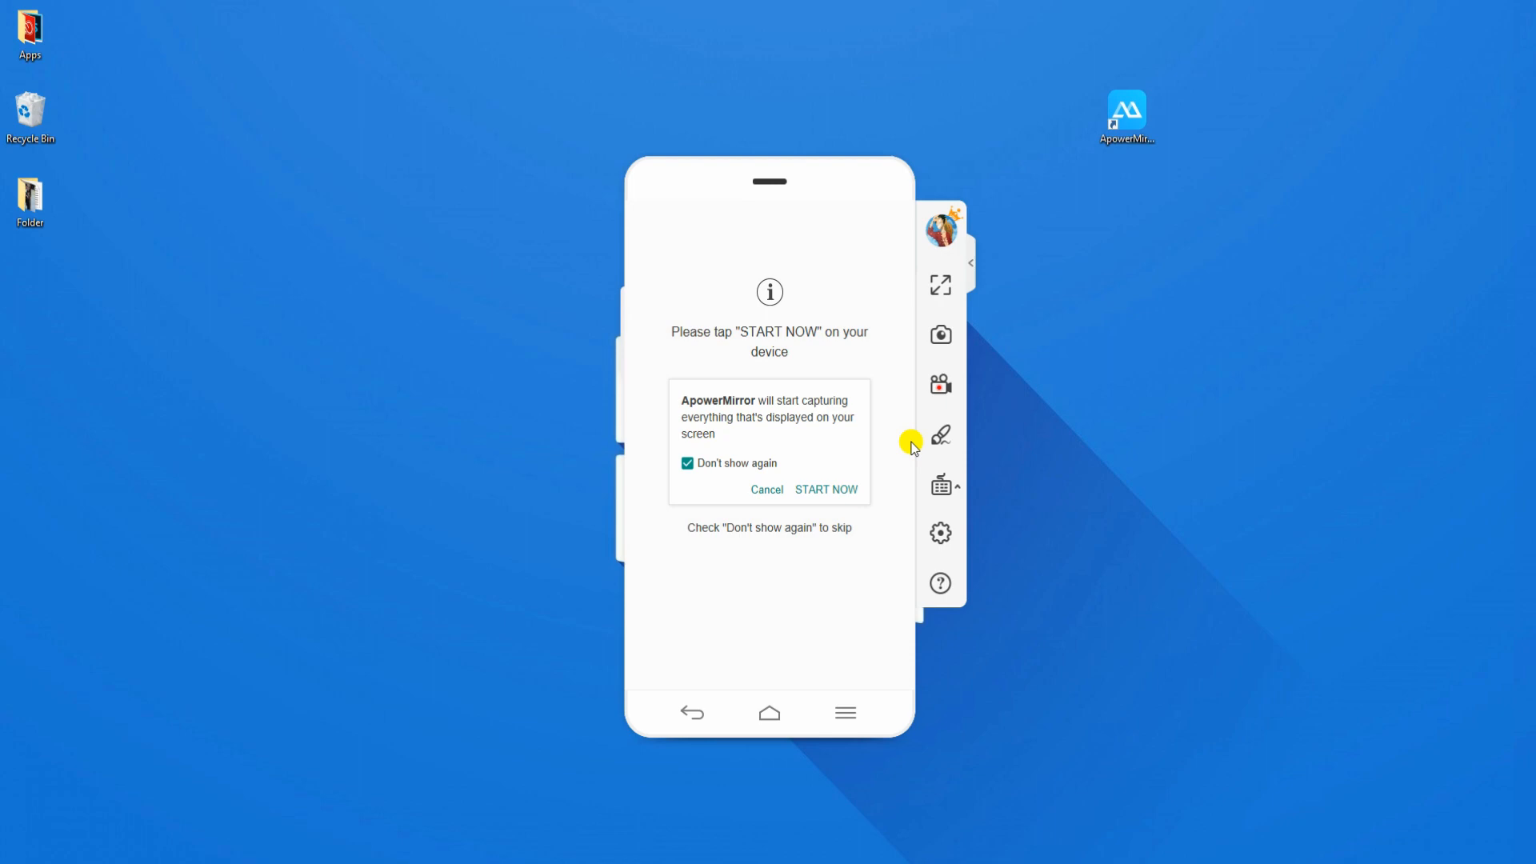
click(825, 489)
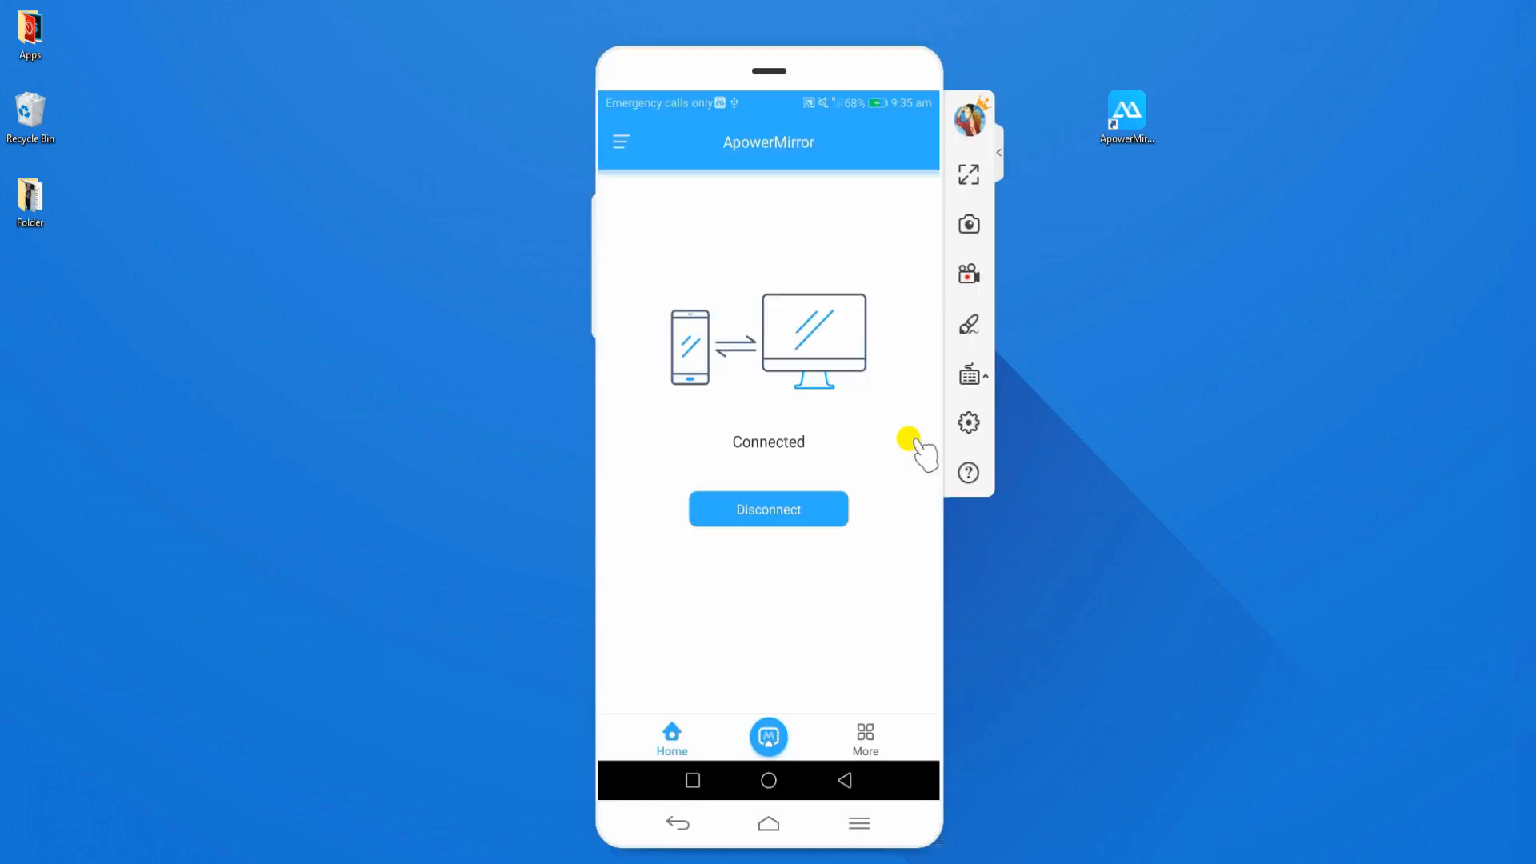
- From the phone app, mirror the phone screen to the Apowersoft[ApowerTech 05] computer over WiFi
click(768, 509)
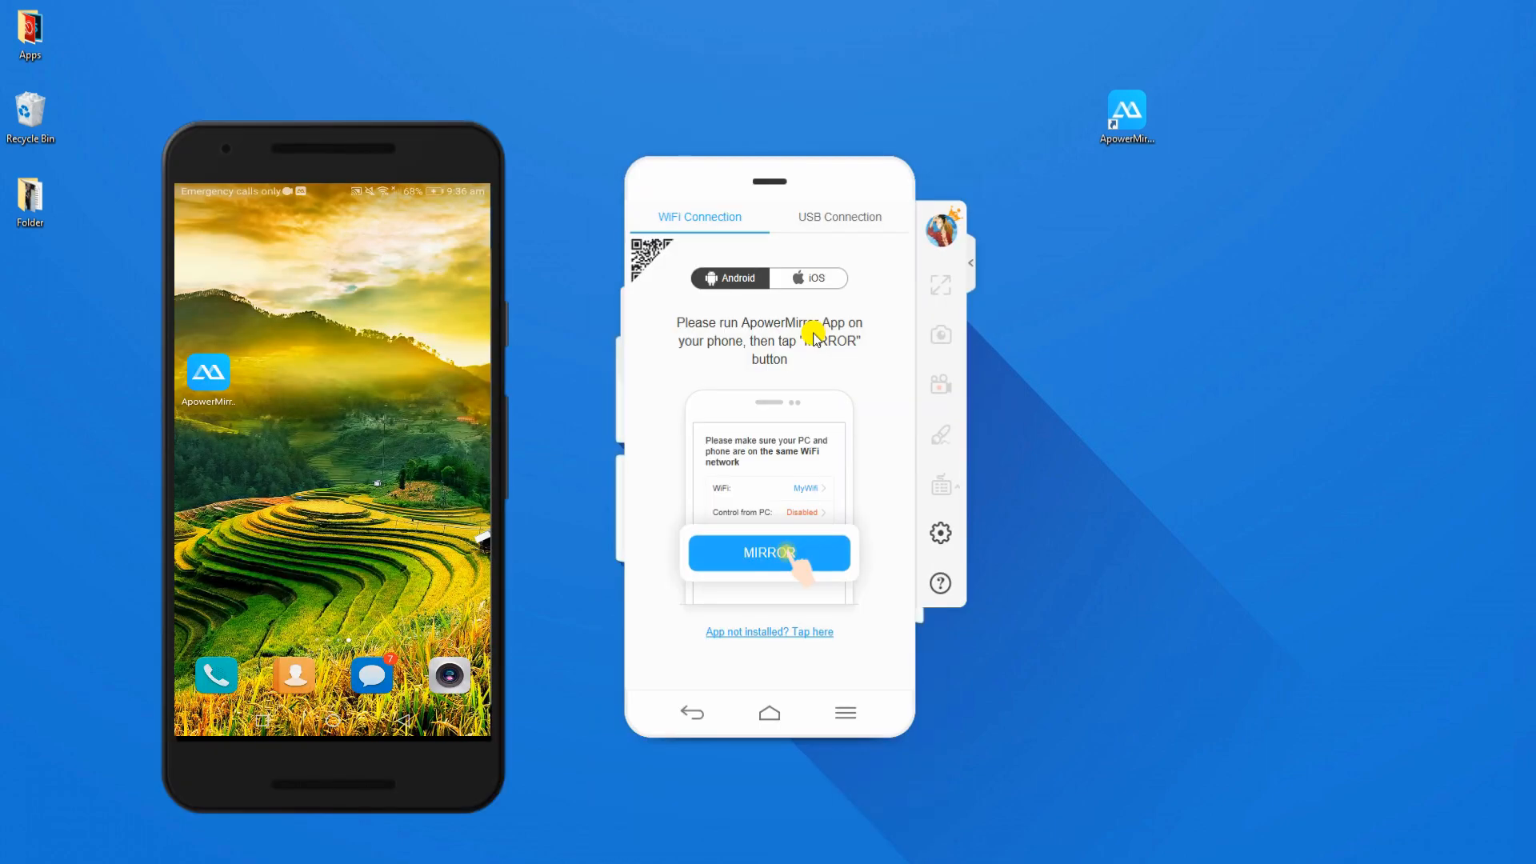
click(206, 380)
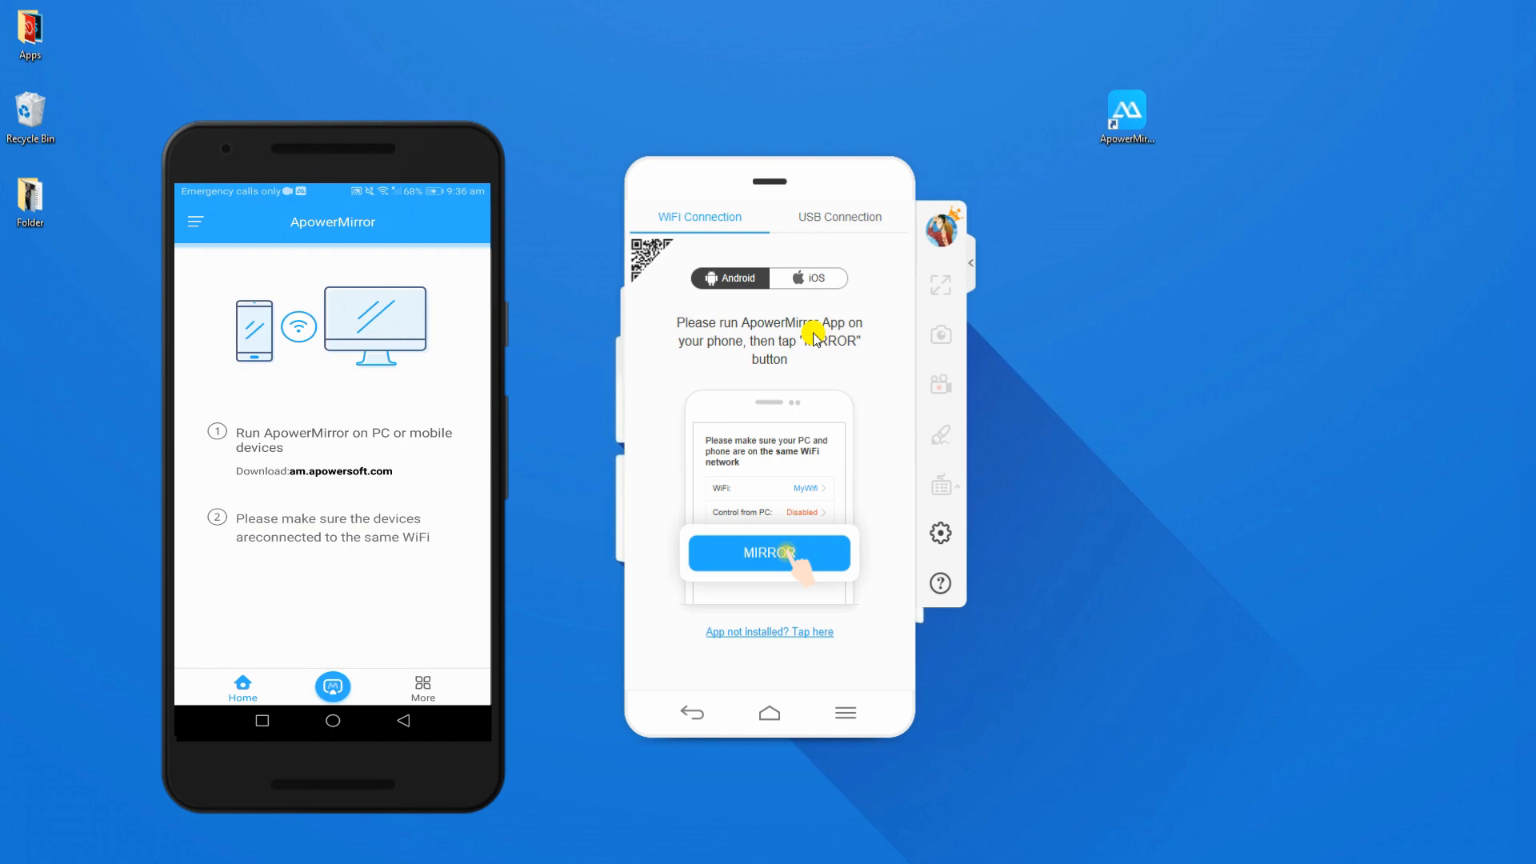
click(331, 686)
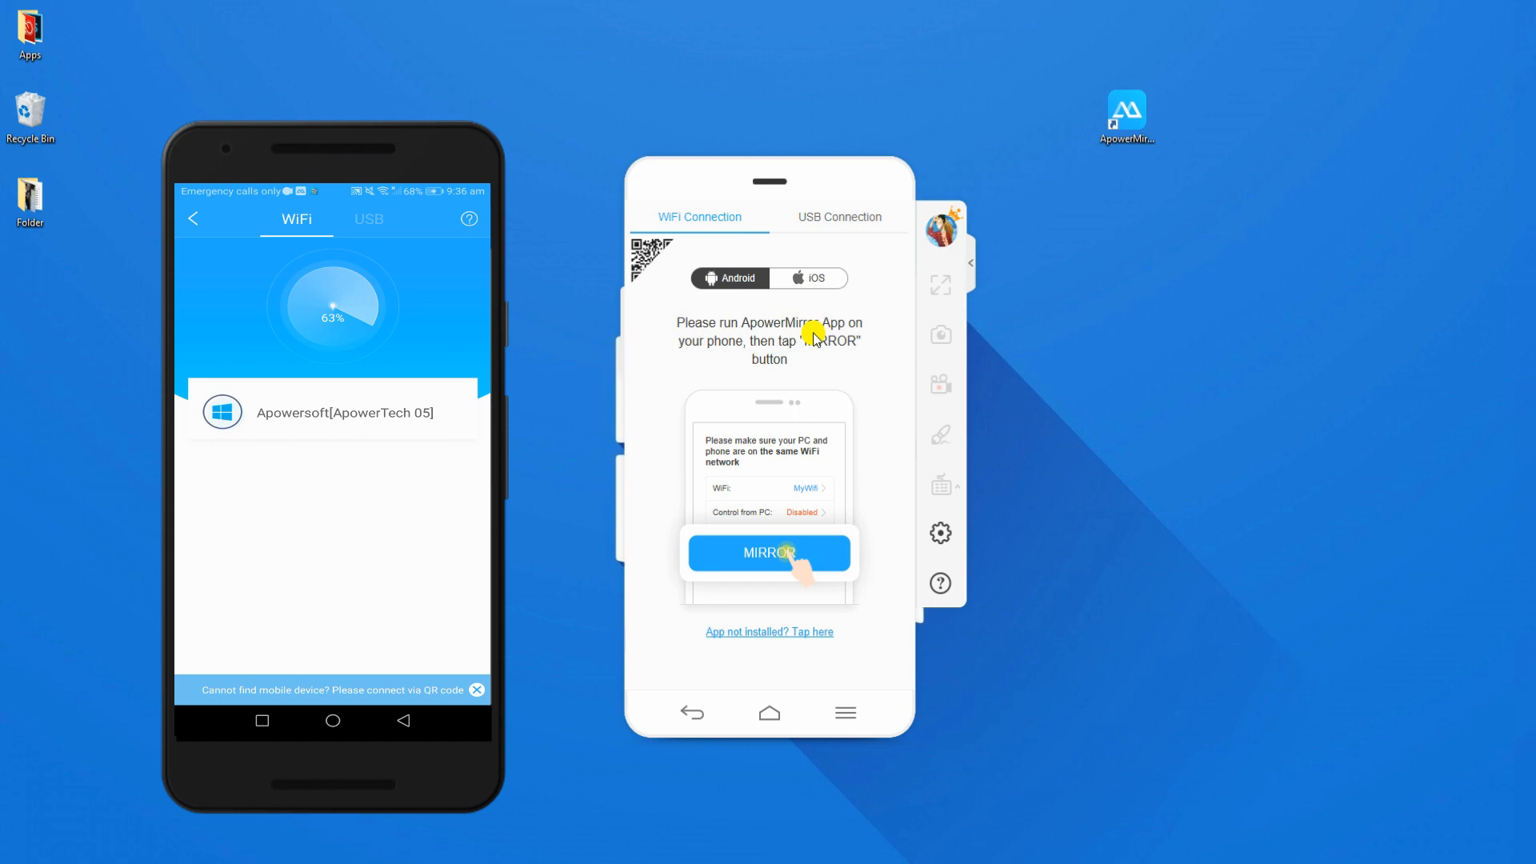
click(332, 411)
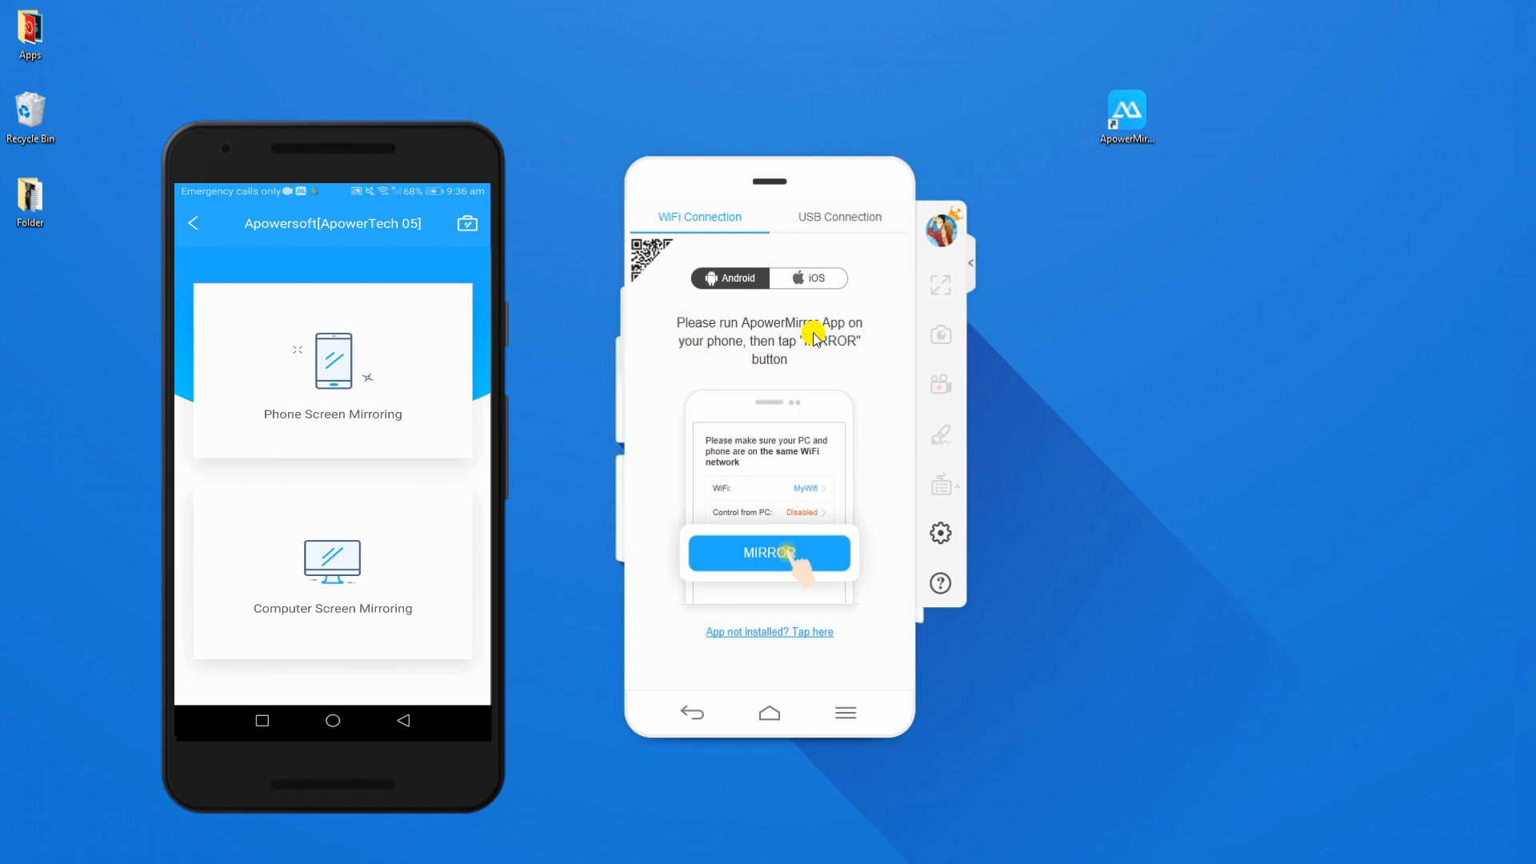
click(333, 370)
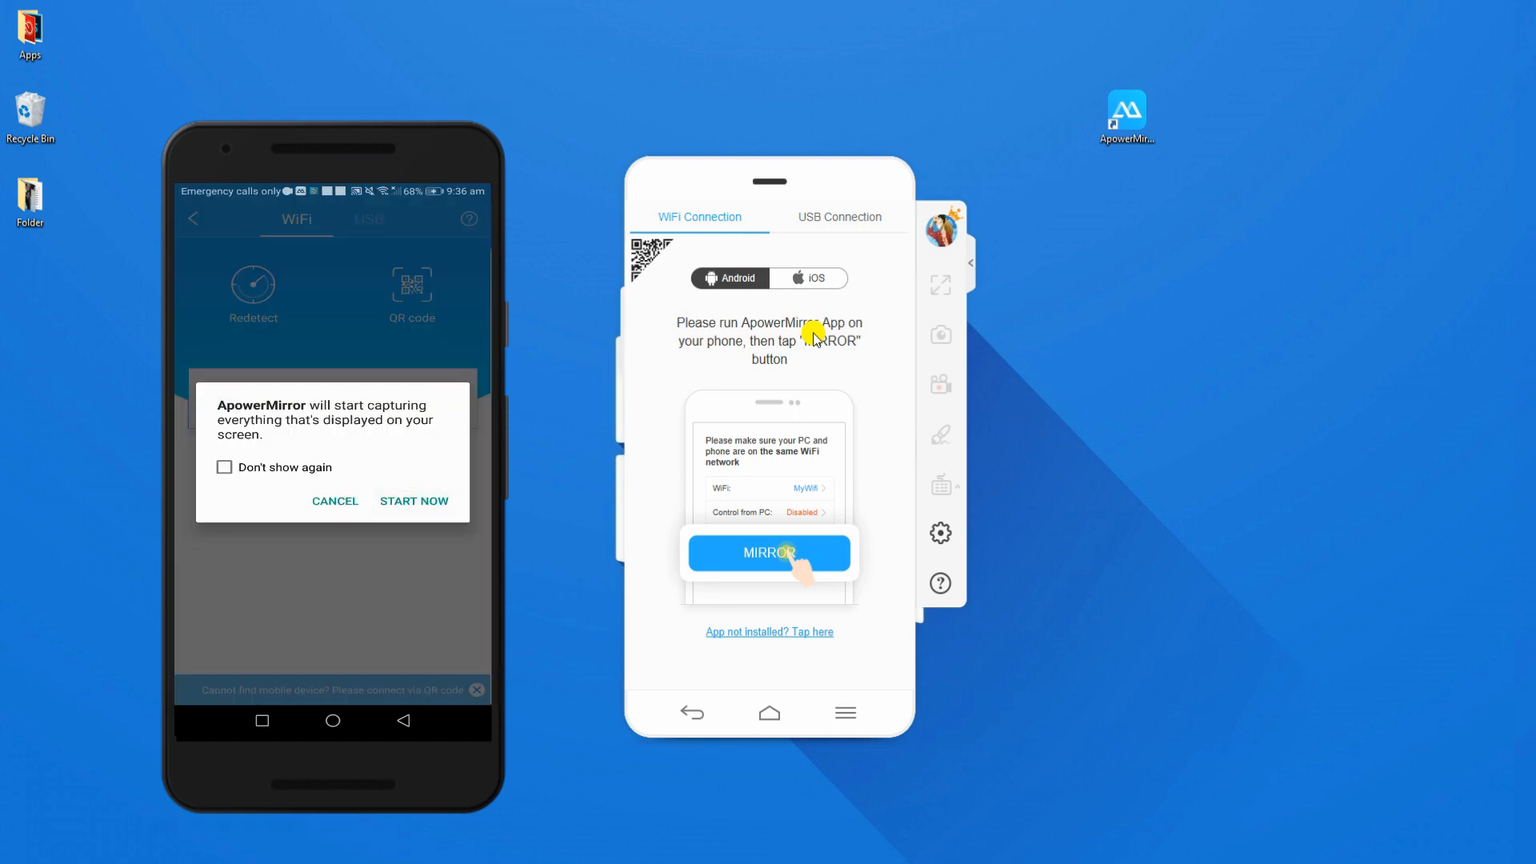
click(413, 501)
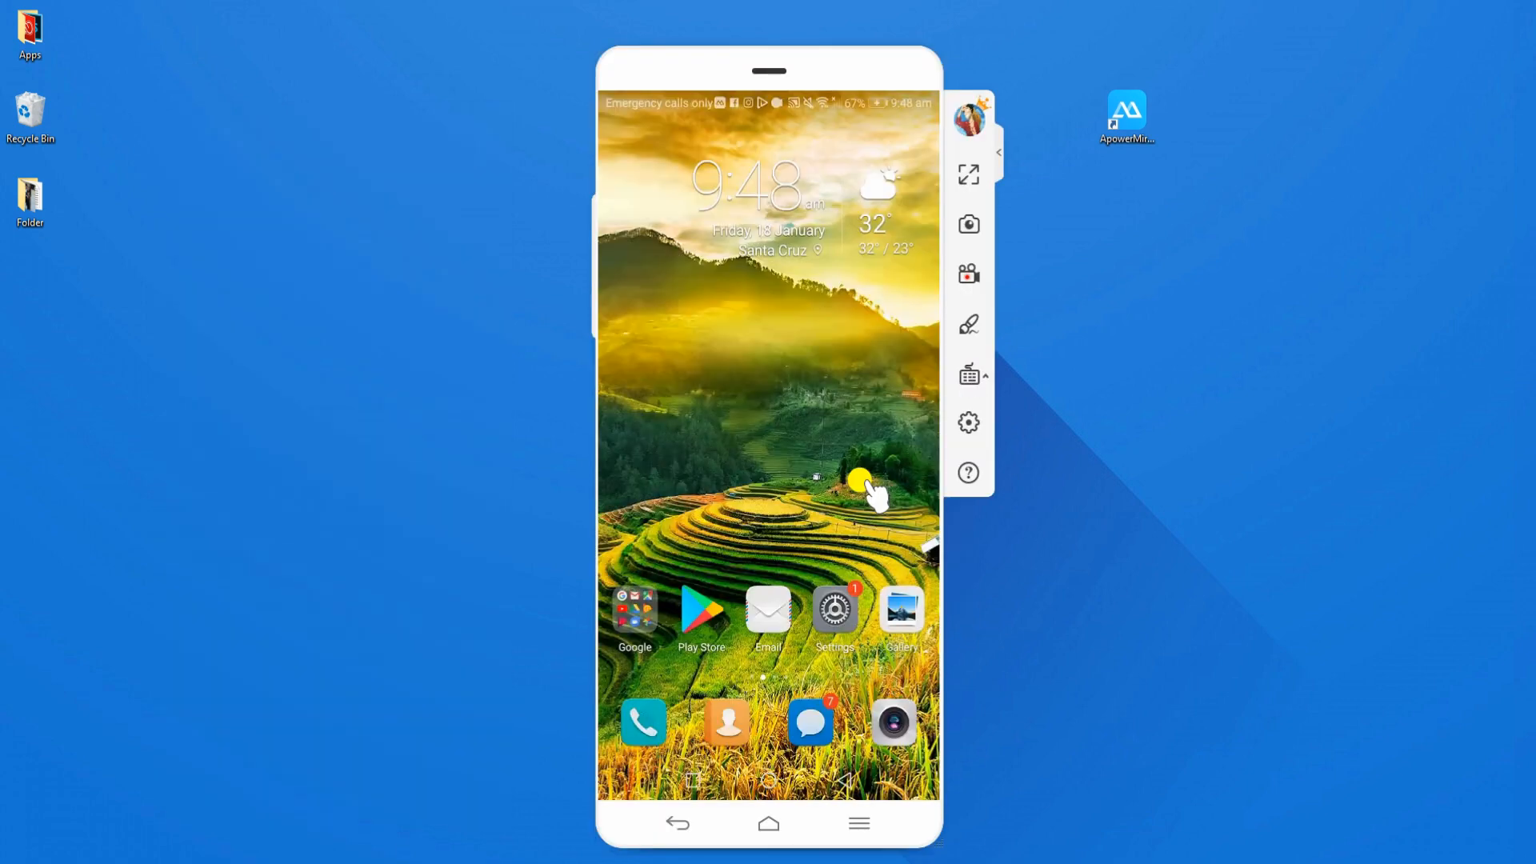
mouse_move(877, 436)
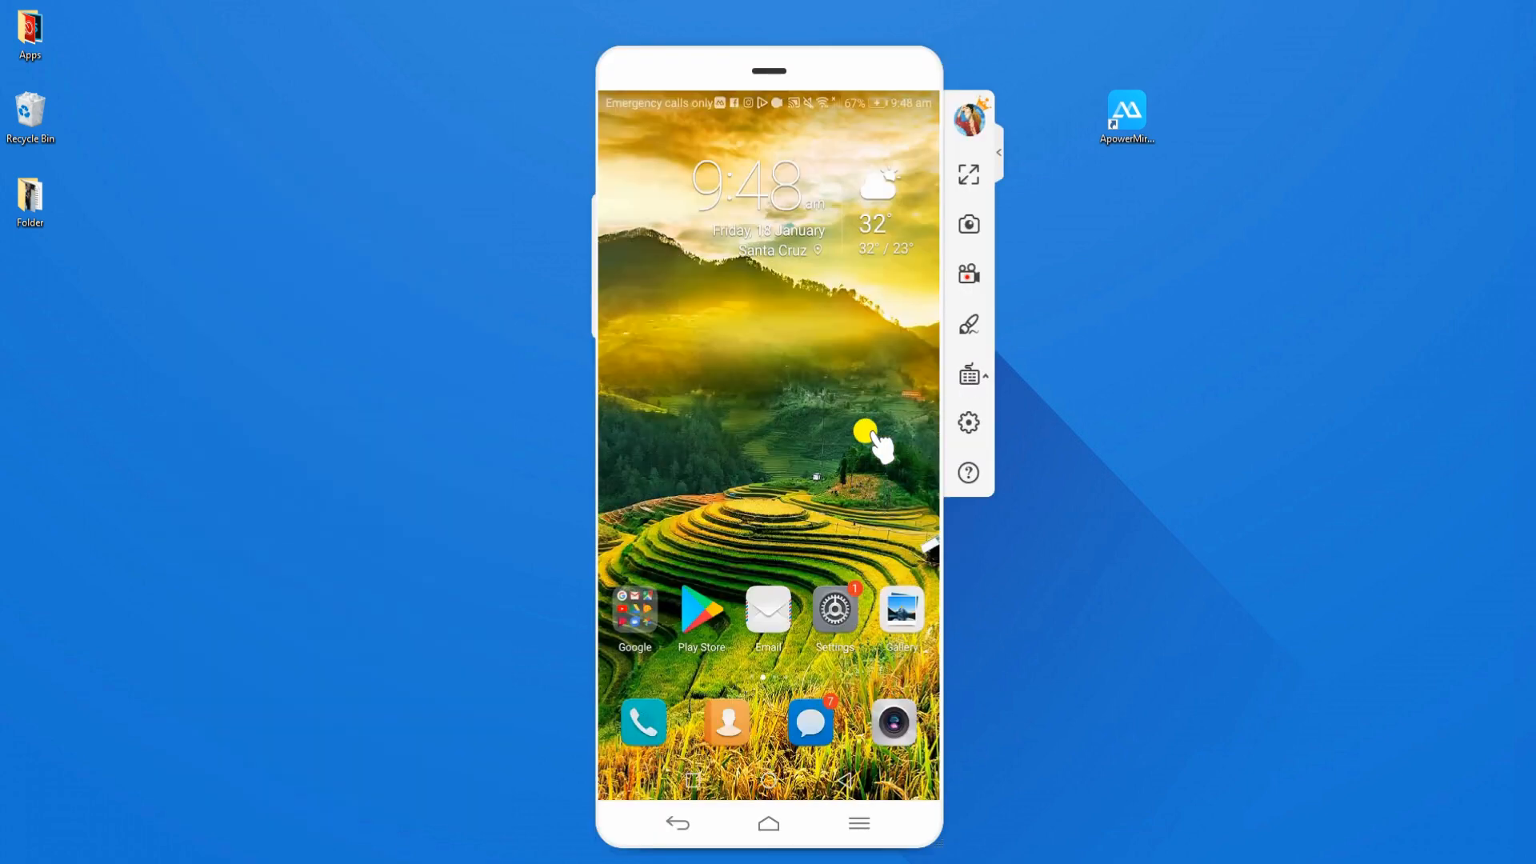
- Go through the side toolbar icons and show the drawing panel with colour, undo and redo
click(970, 175)
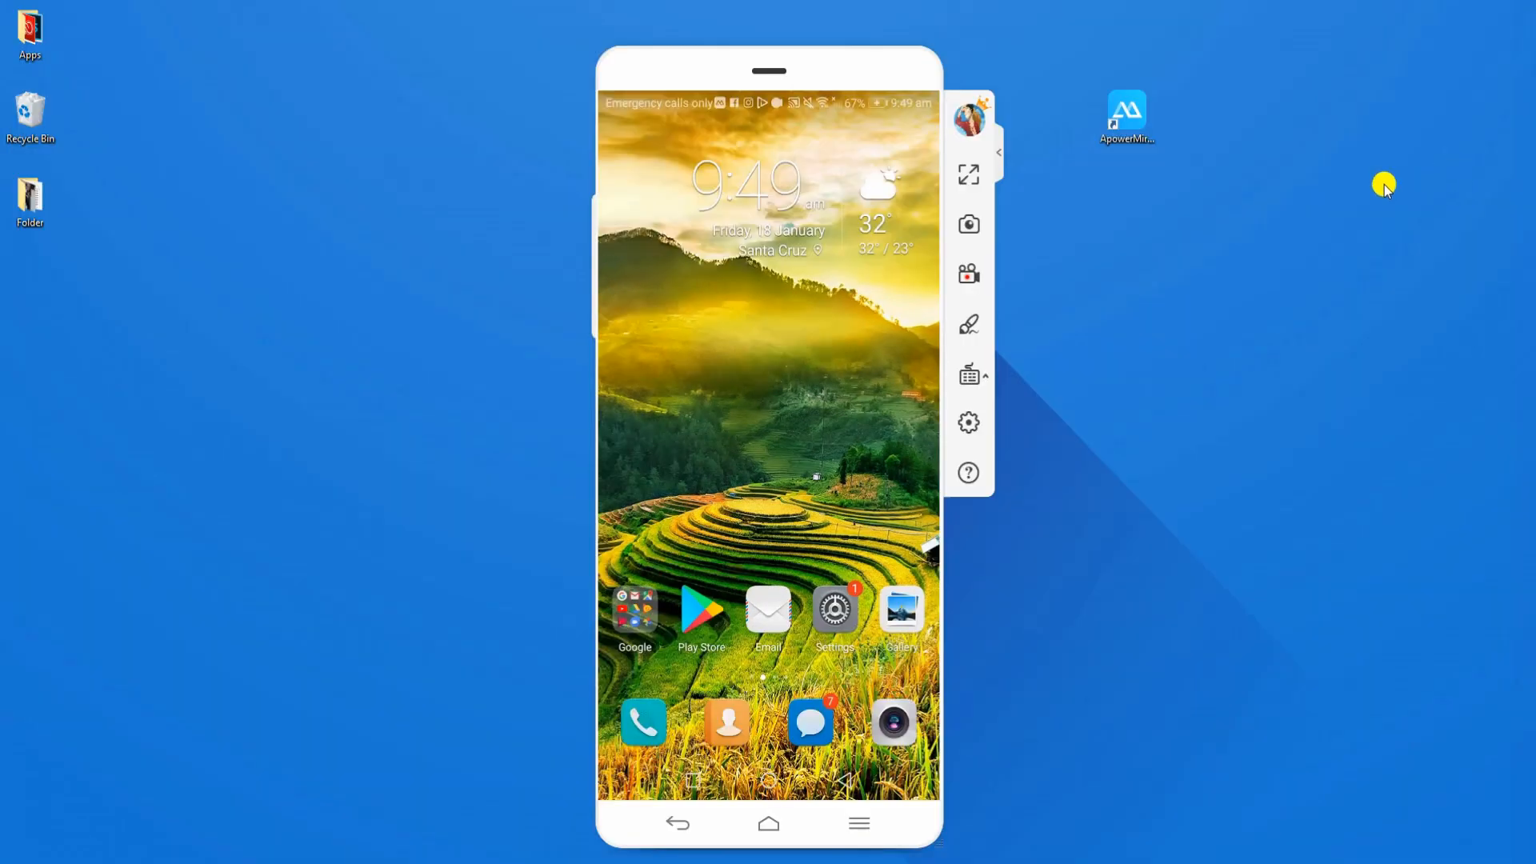
click(967, 224)
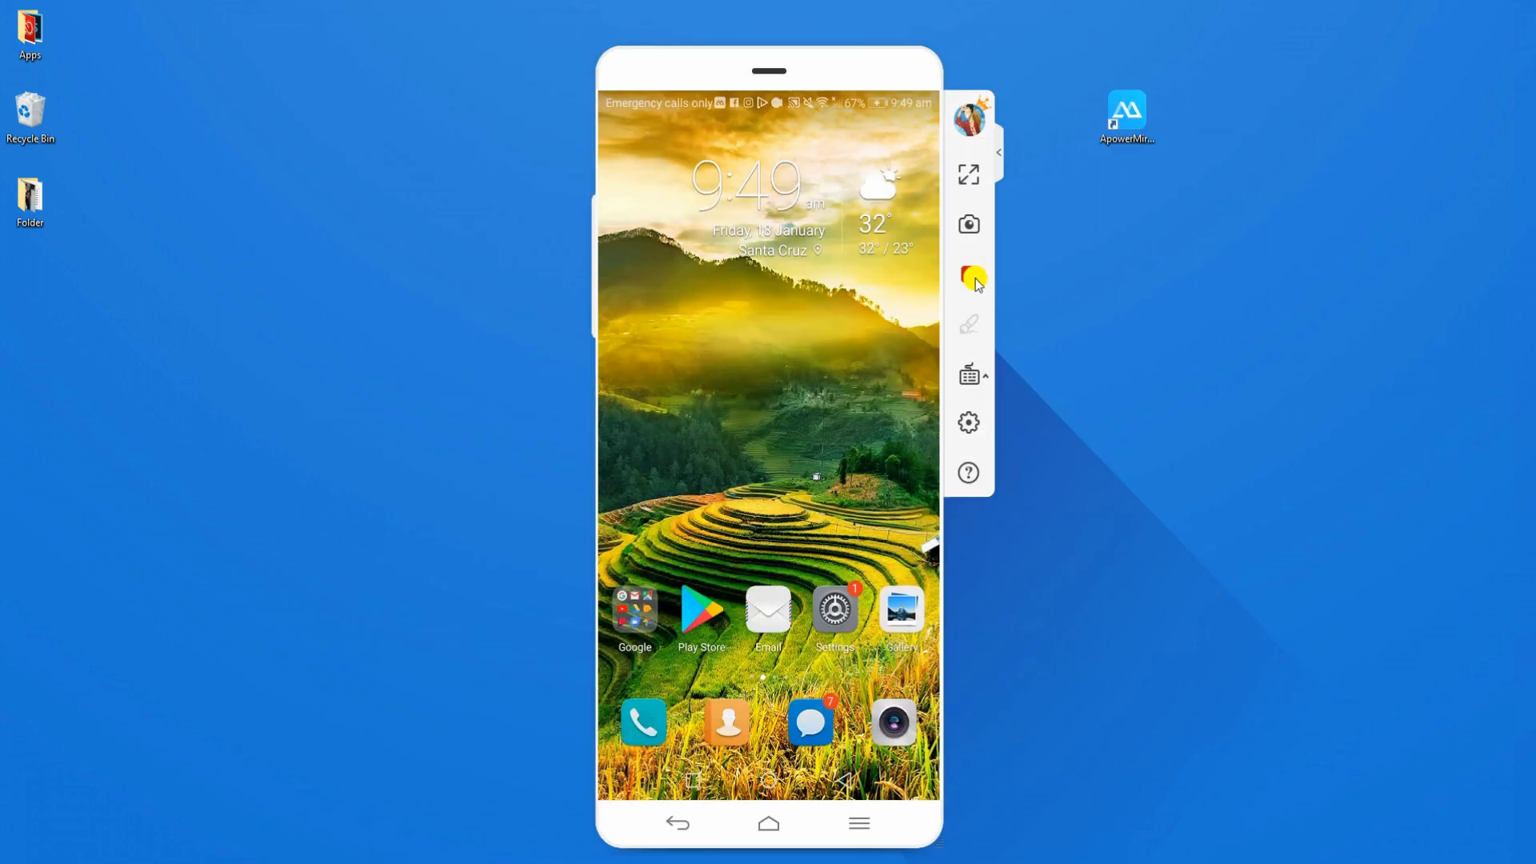
click(969, 277)
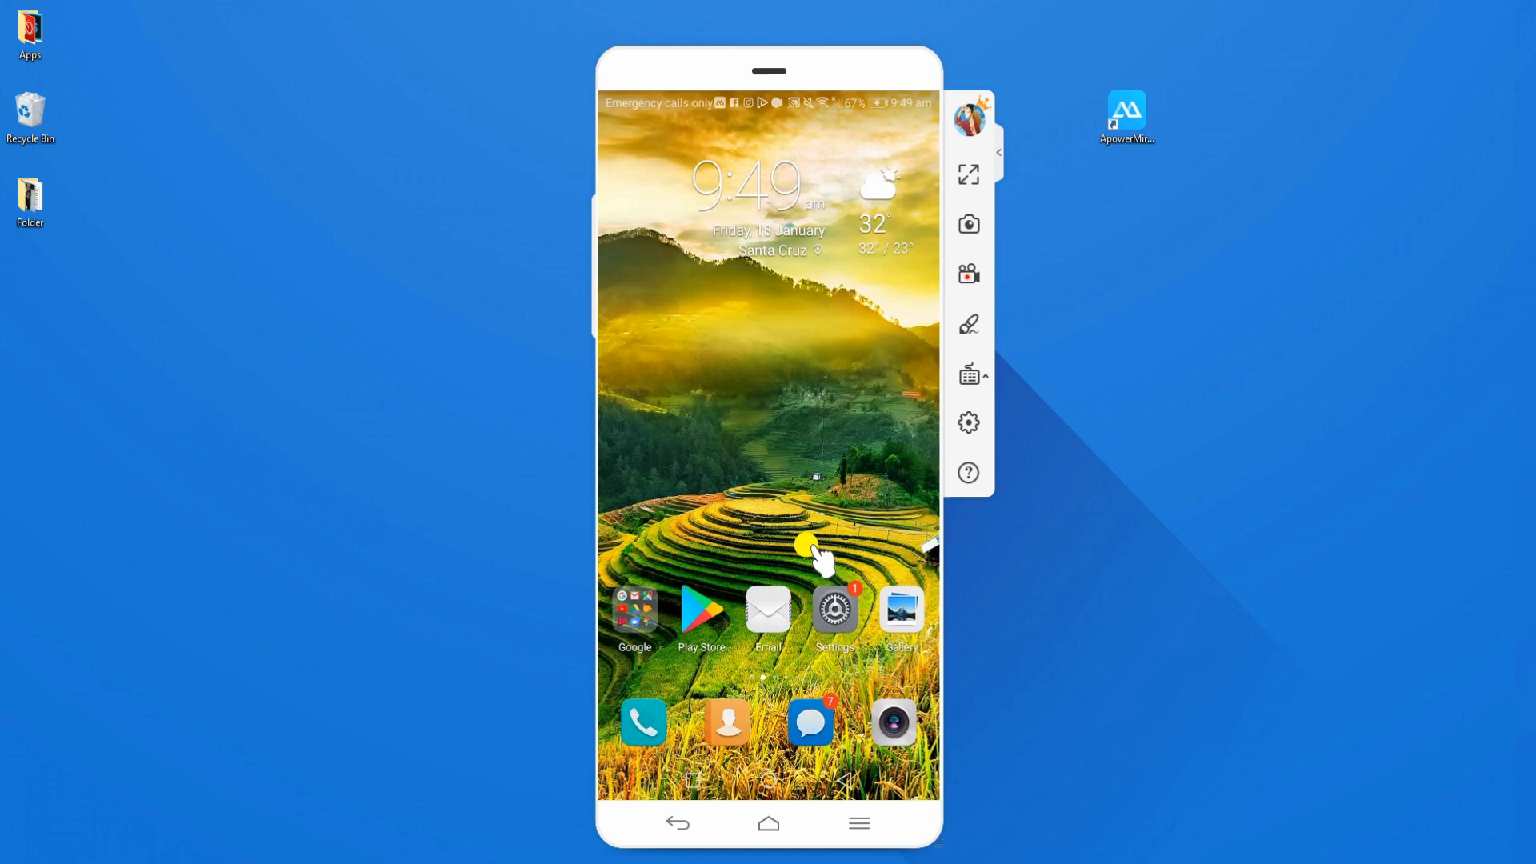
click(968, 325)
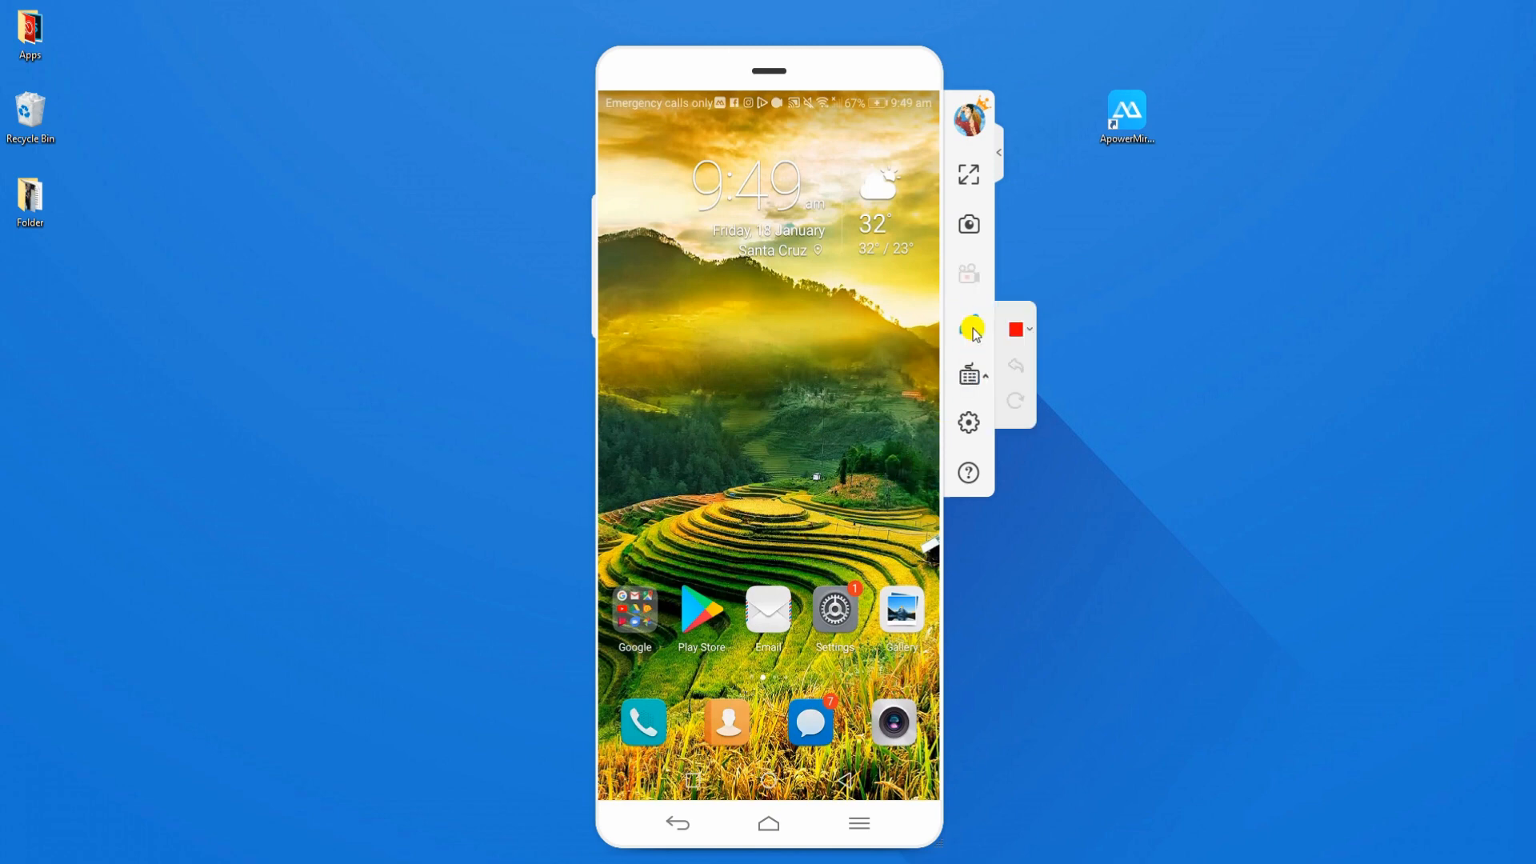
click(1027, 330)
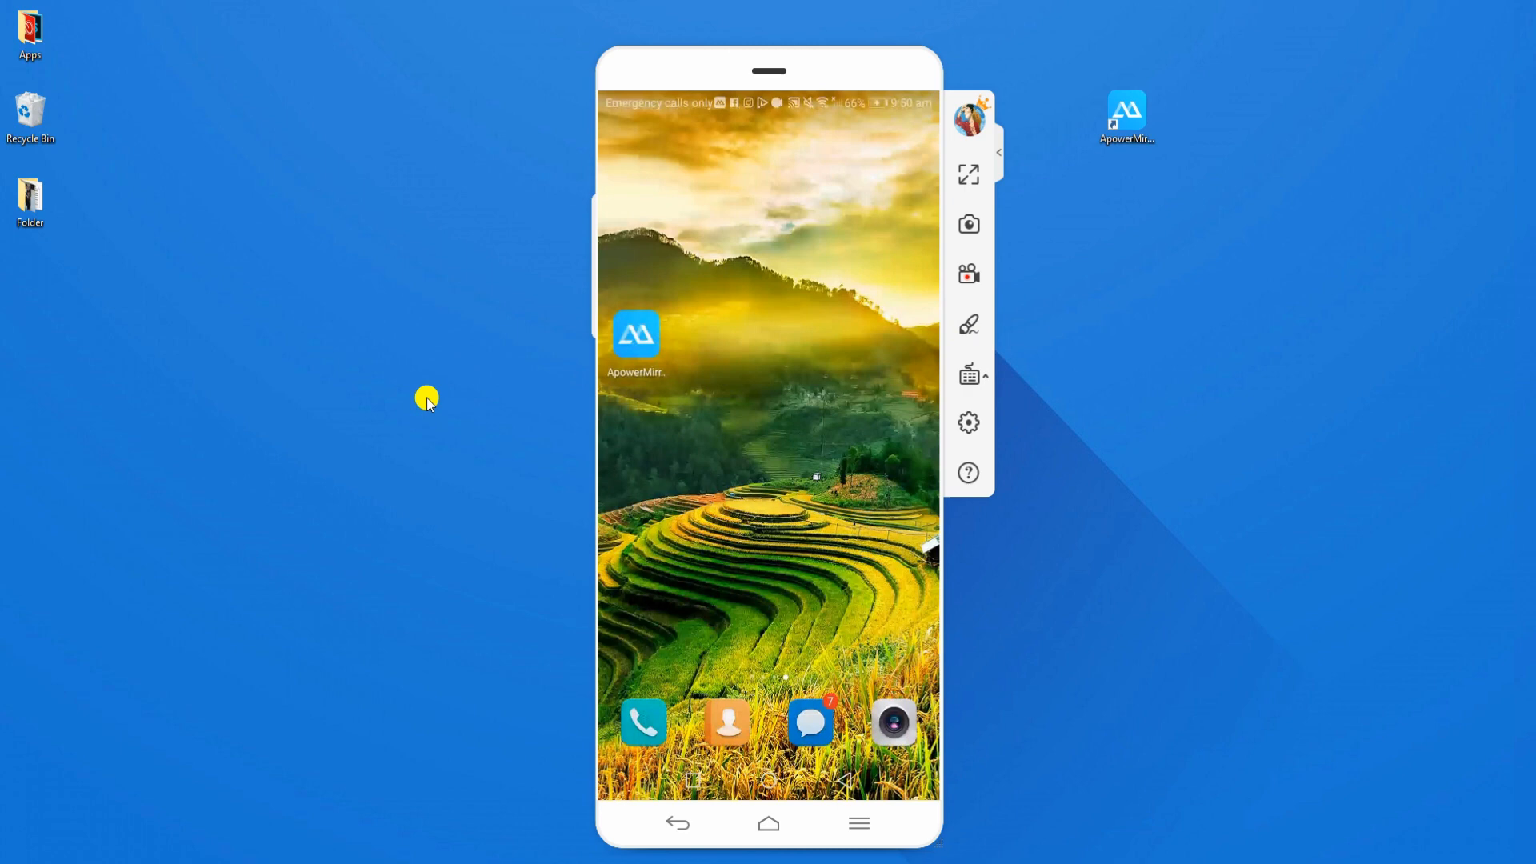
- Disconnect the phone so the WiFi/USB Connection instruction screen returns
click(635, 335)
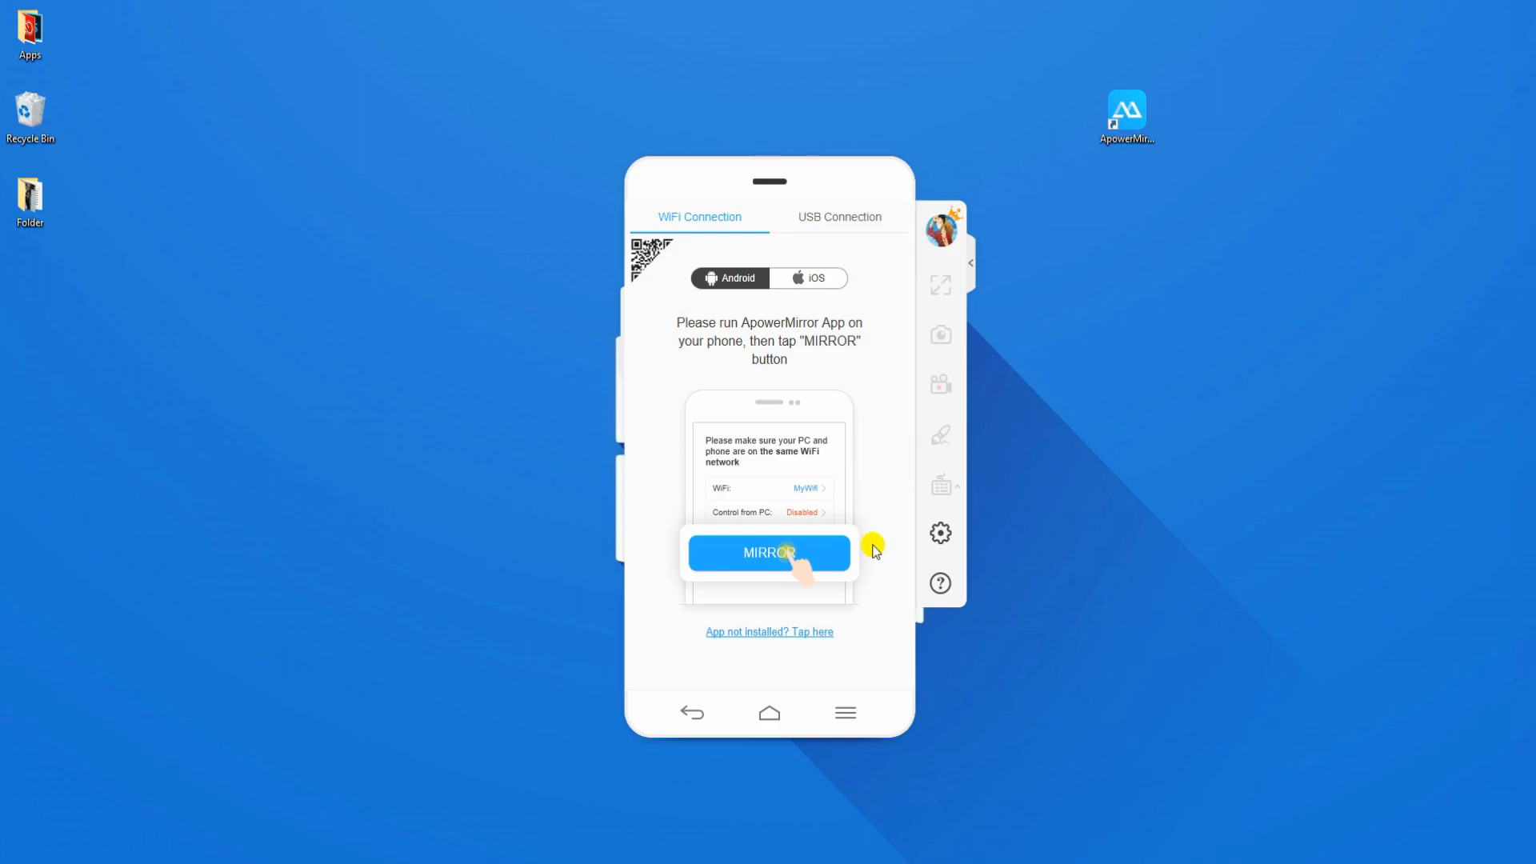
click(769, 632)
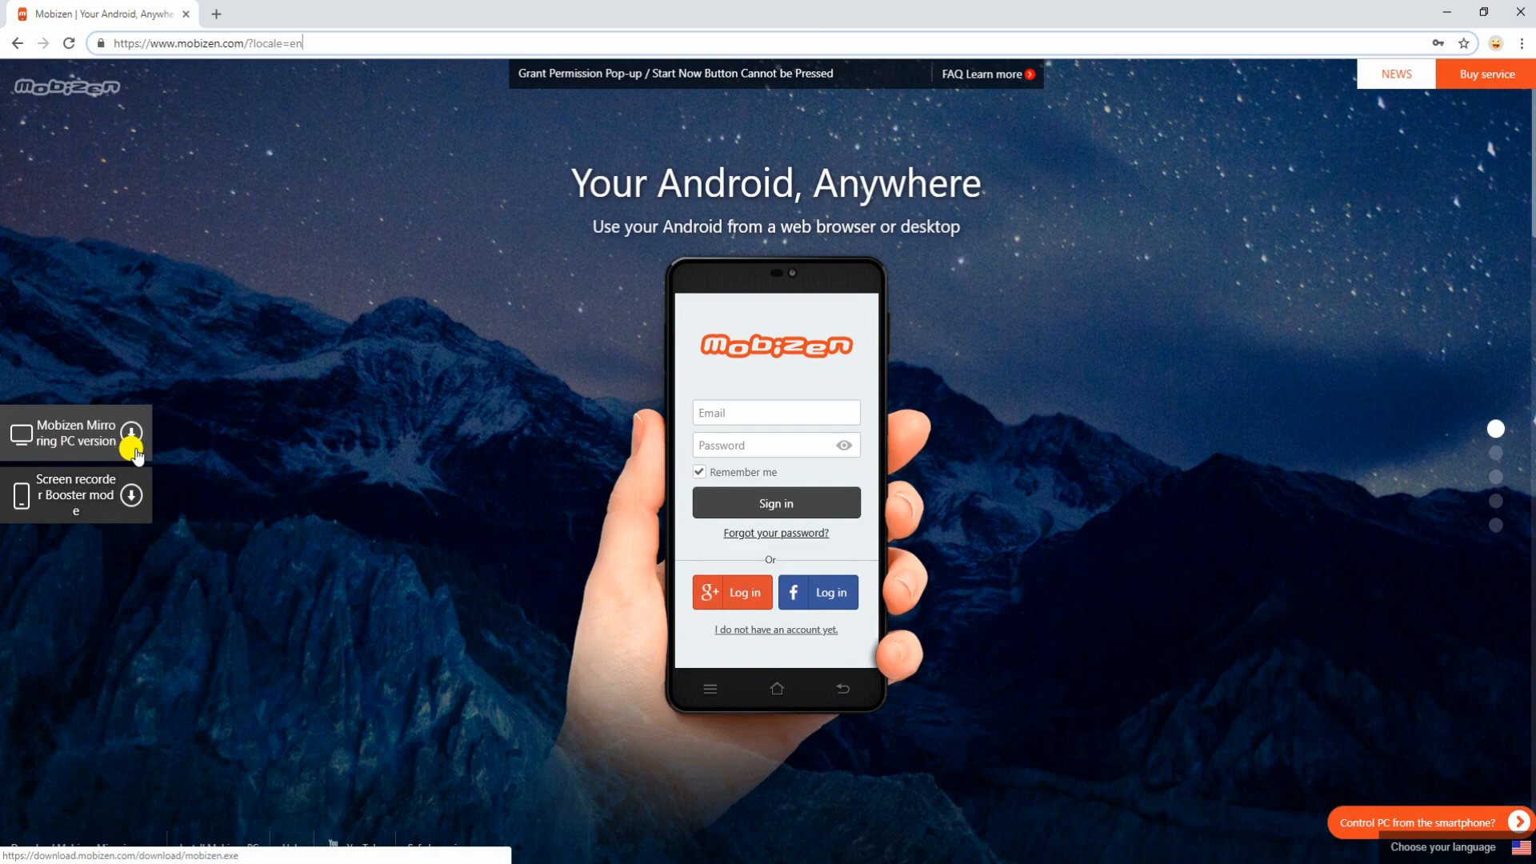
mouse_move(458, 429)
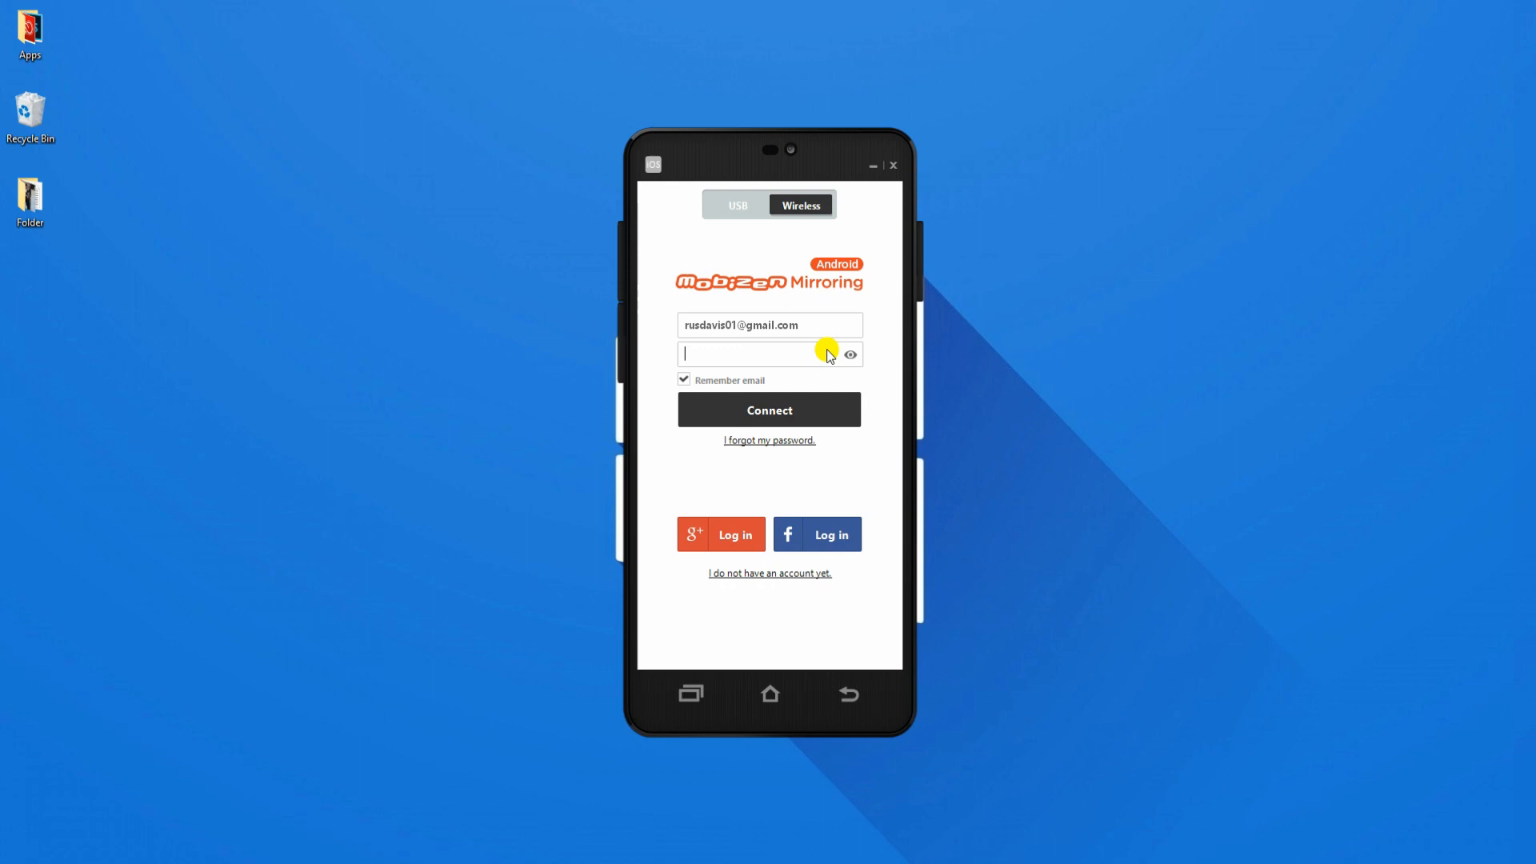
- Enter the account password in the Wireless tab and connect to get the 2-step code
text(password)
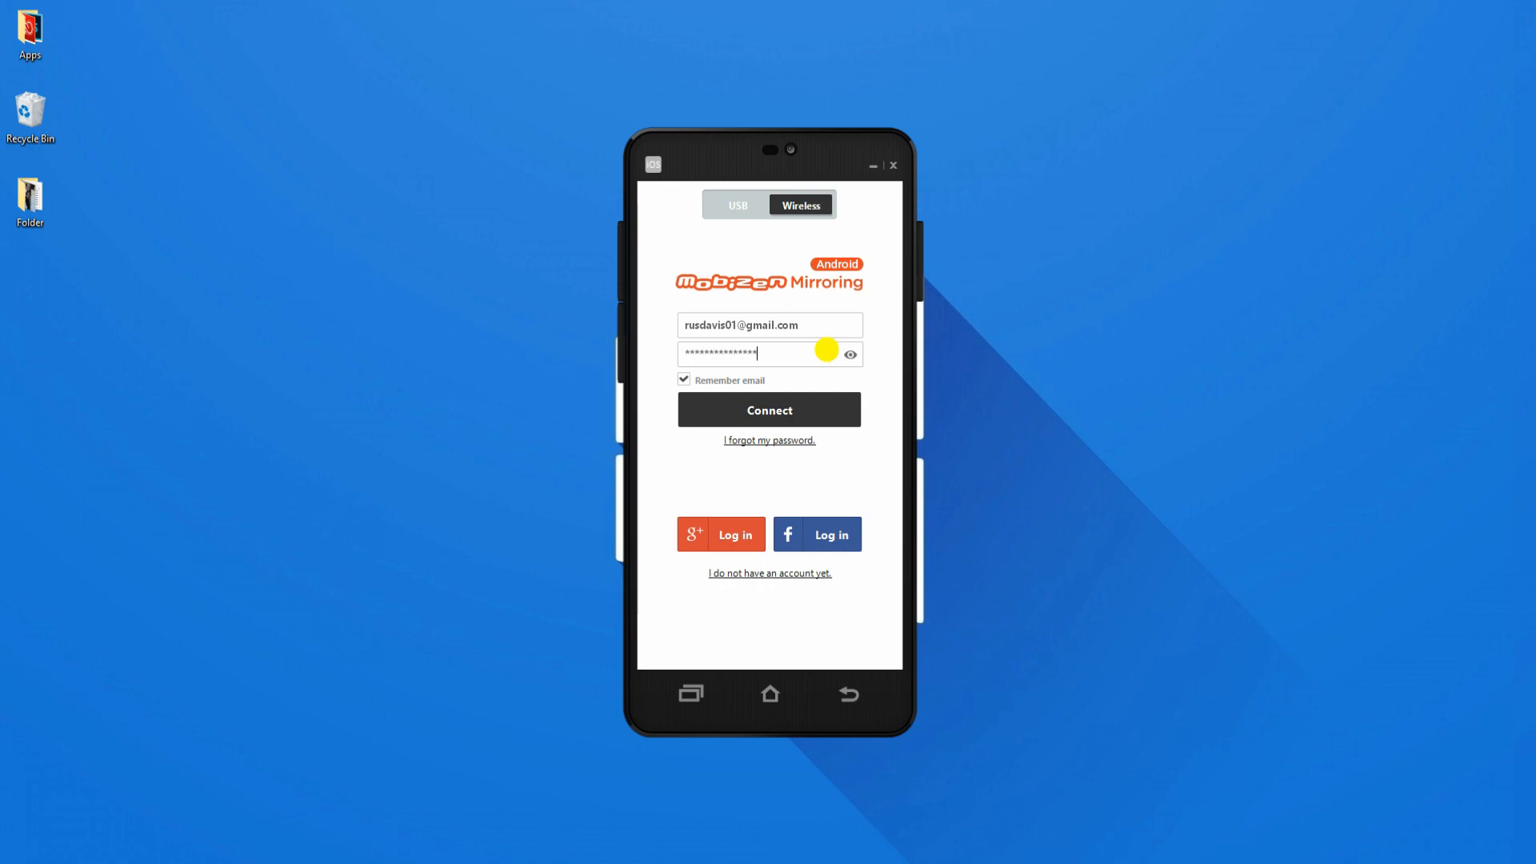
click(769, 410)
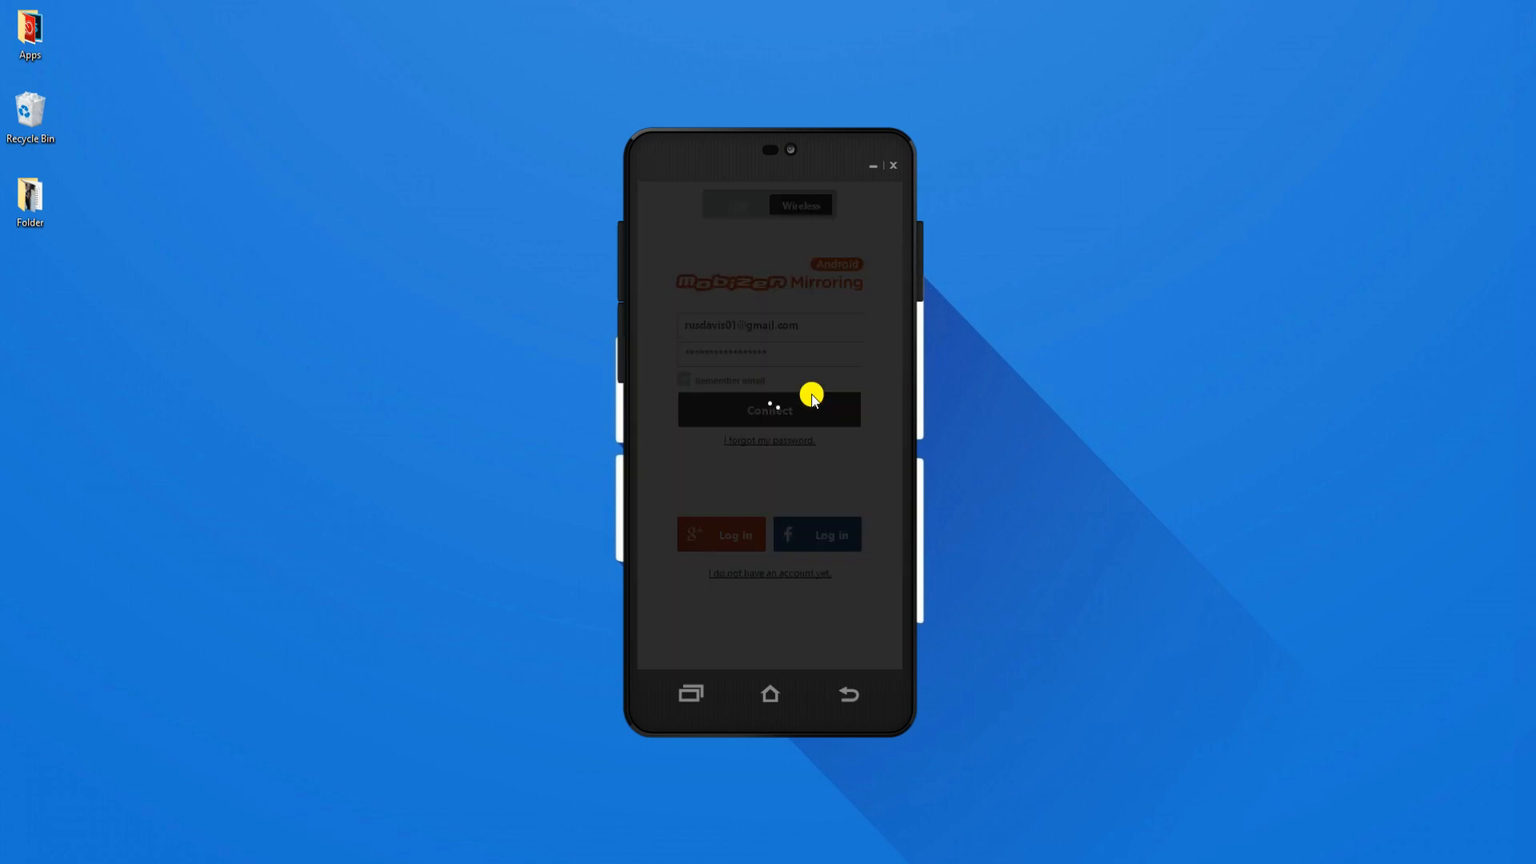
click(769, 409)
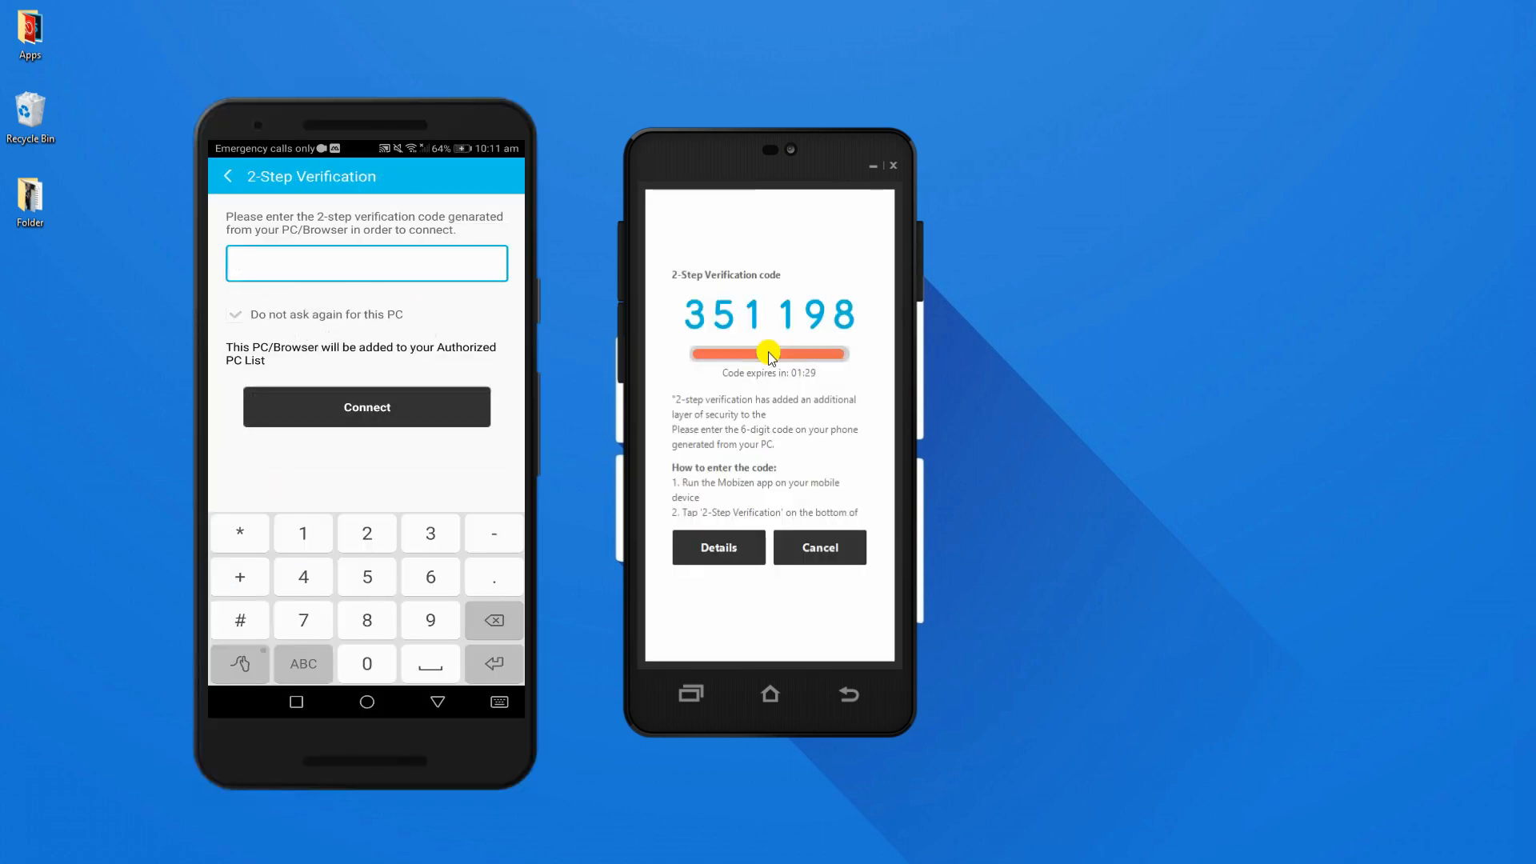
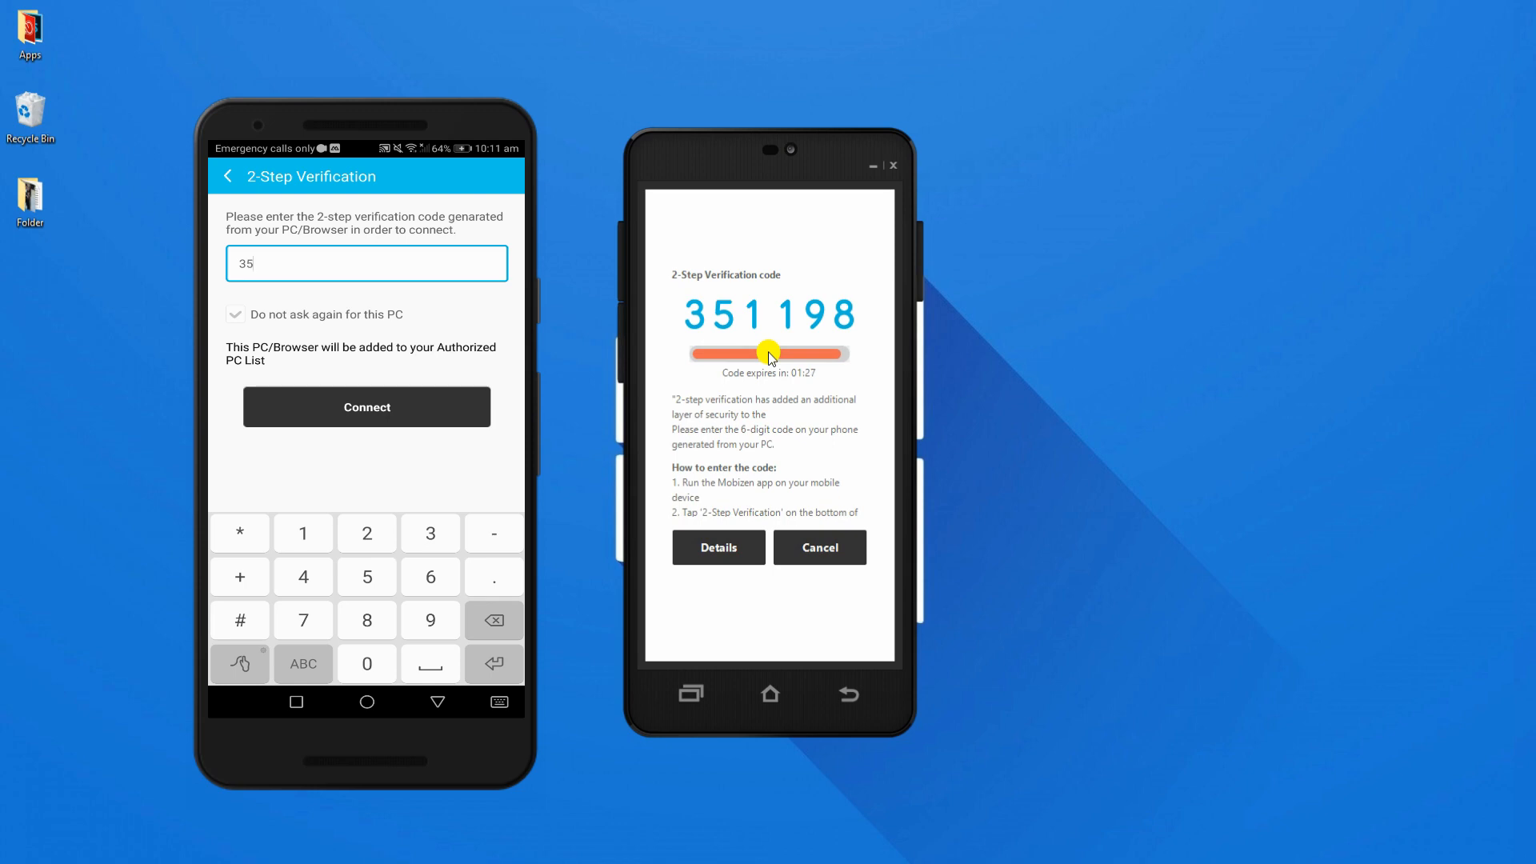
click(303, 531)
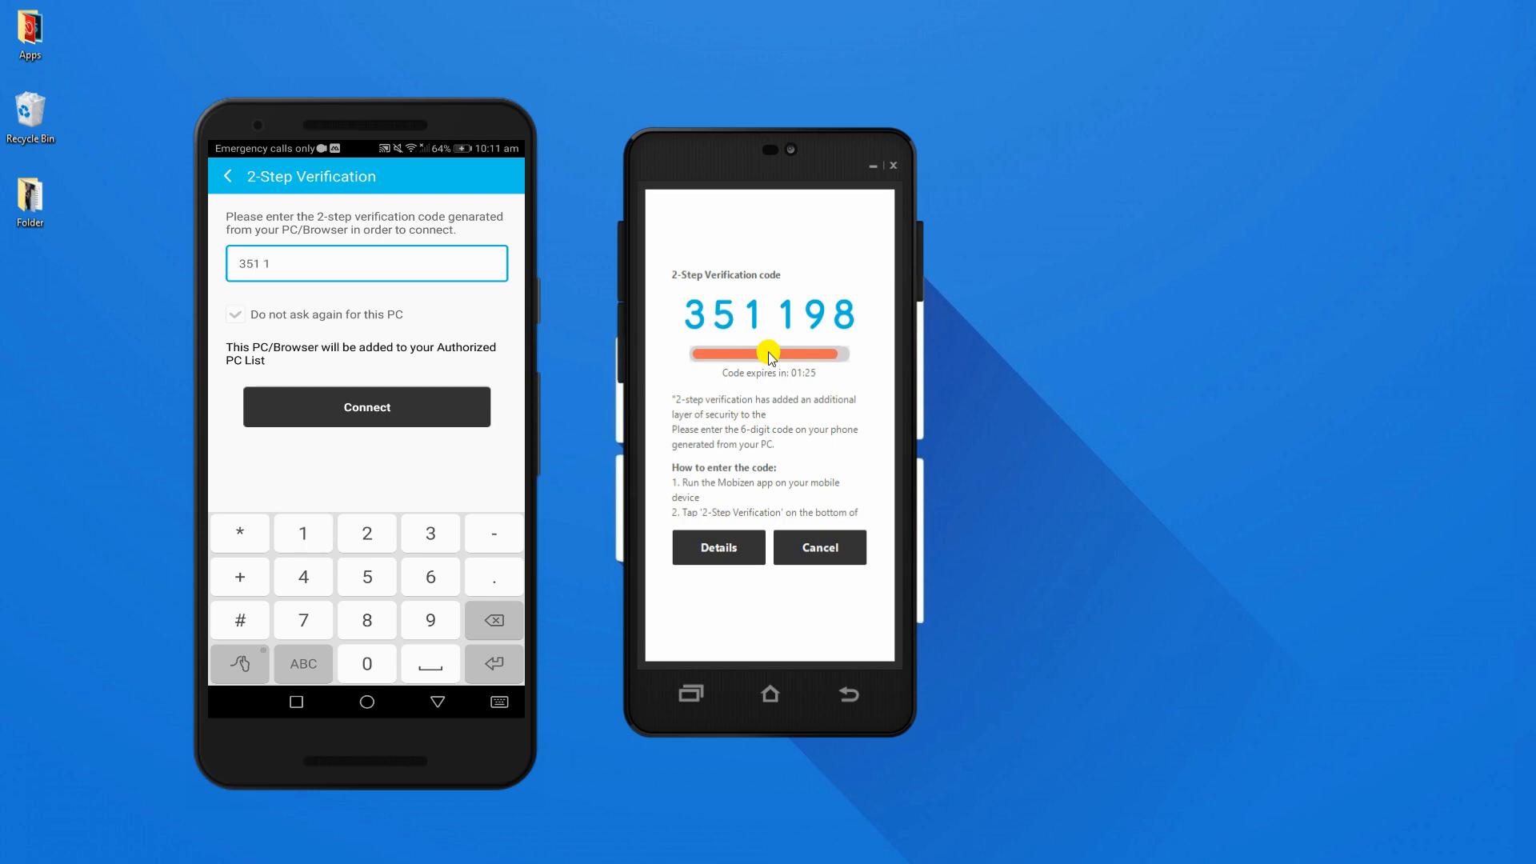
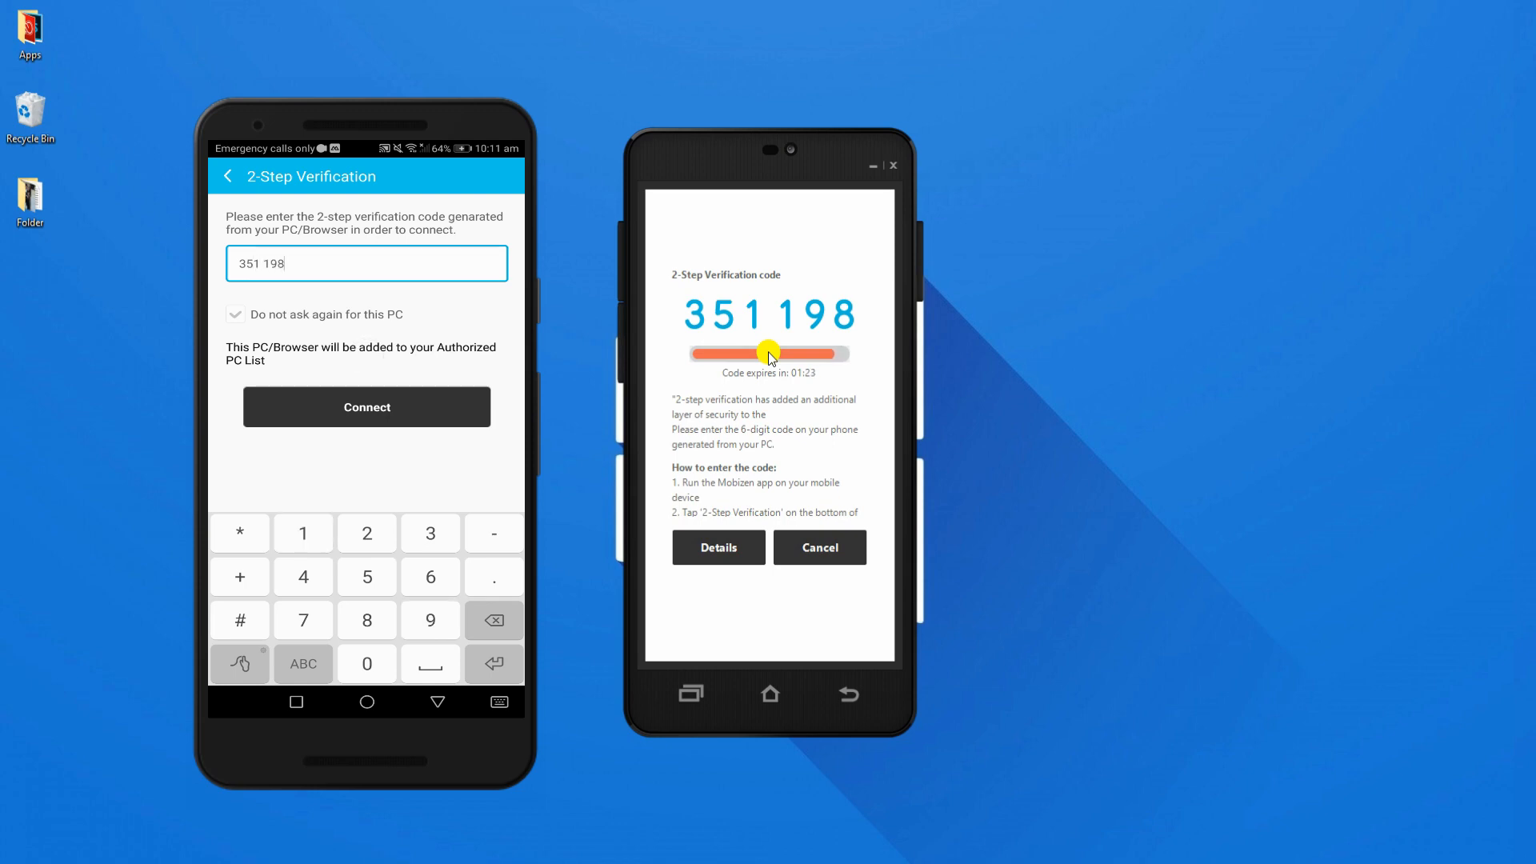
click(366, 407)
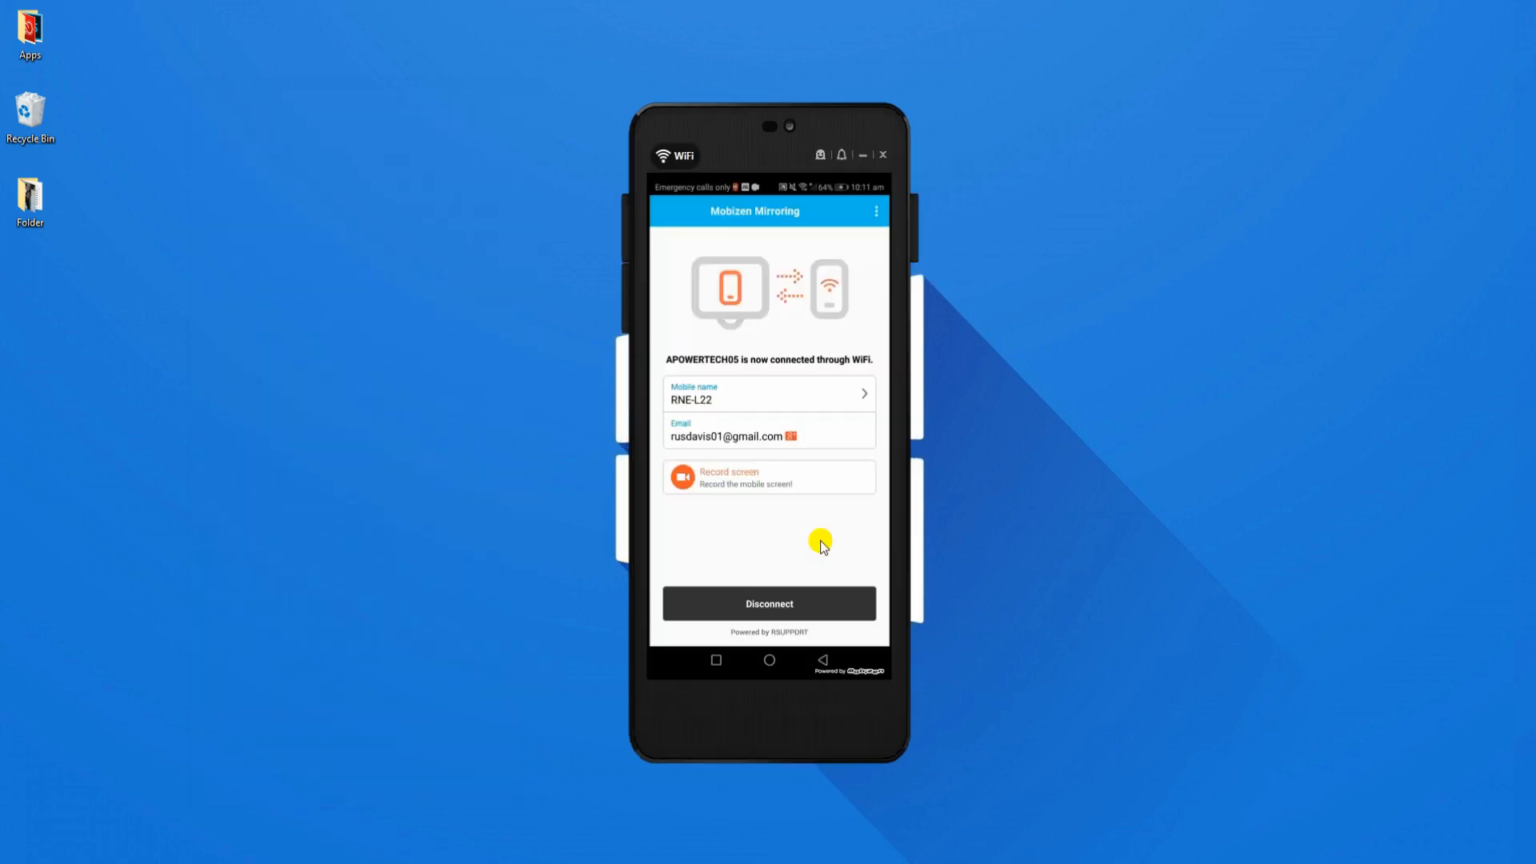
mouse_move(837, 507)
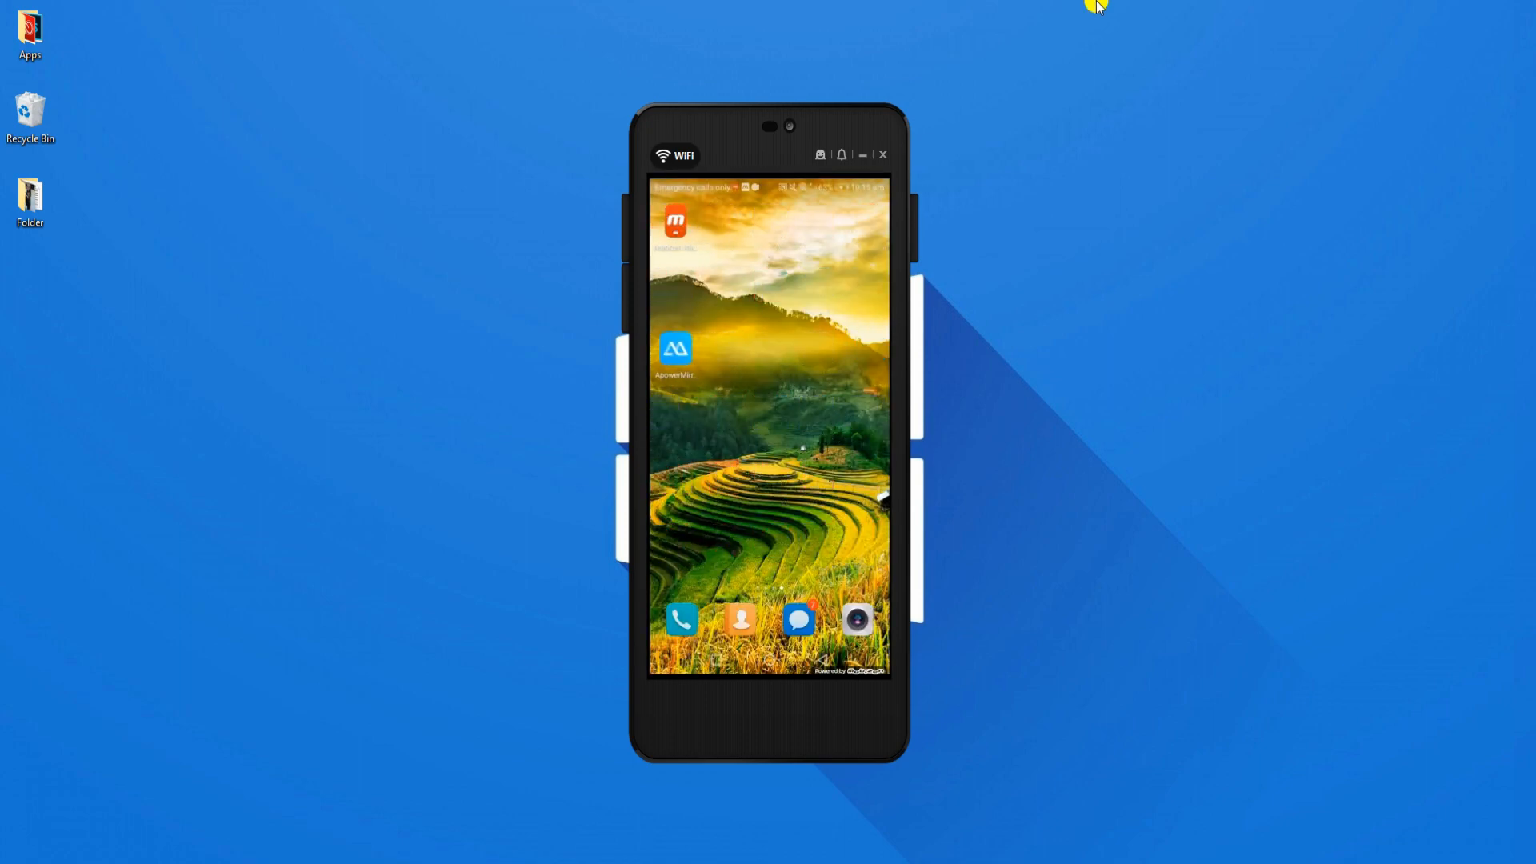
- Disconnect the phone from the PC through the Mobizen app on the mirrored screen
click(675, 221)
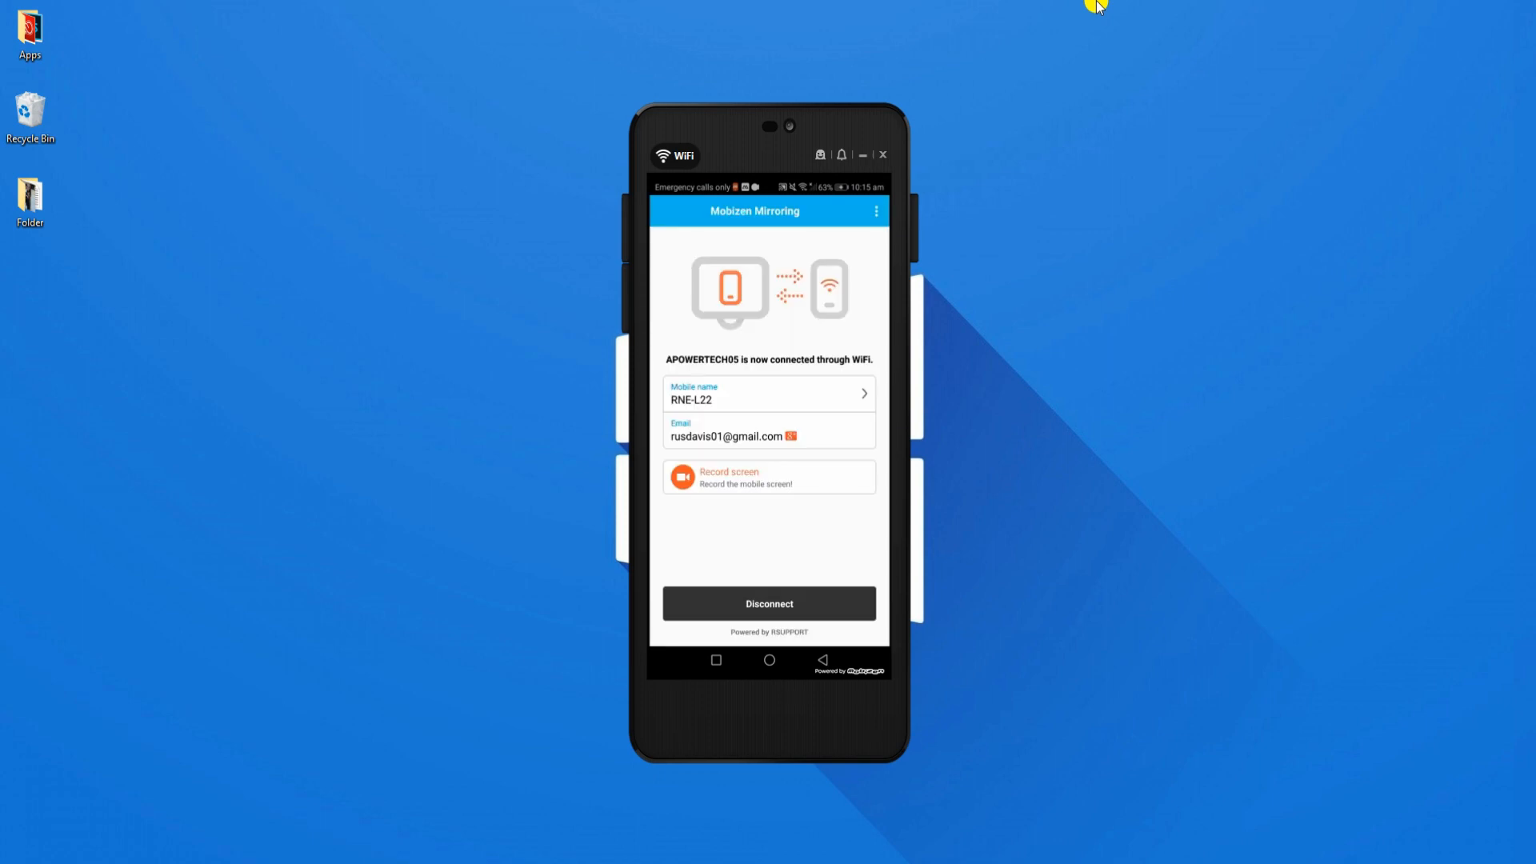
click(768, 603)
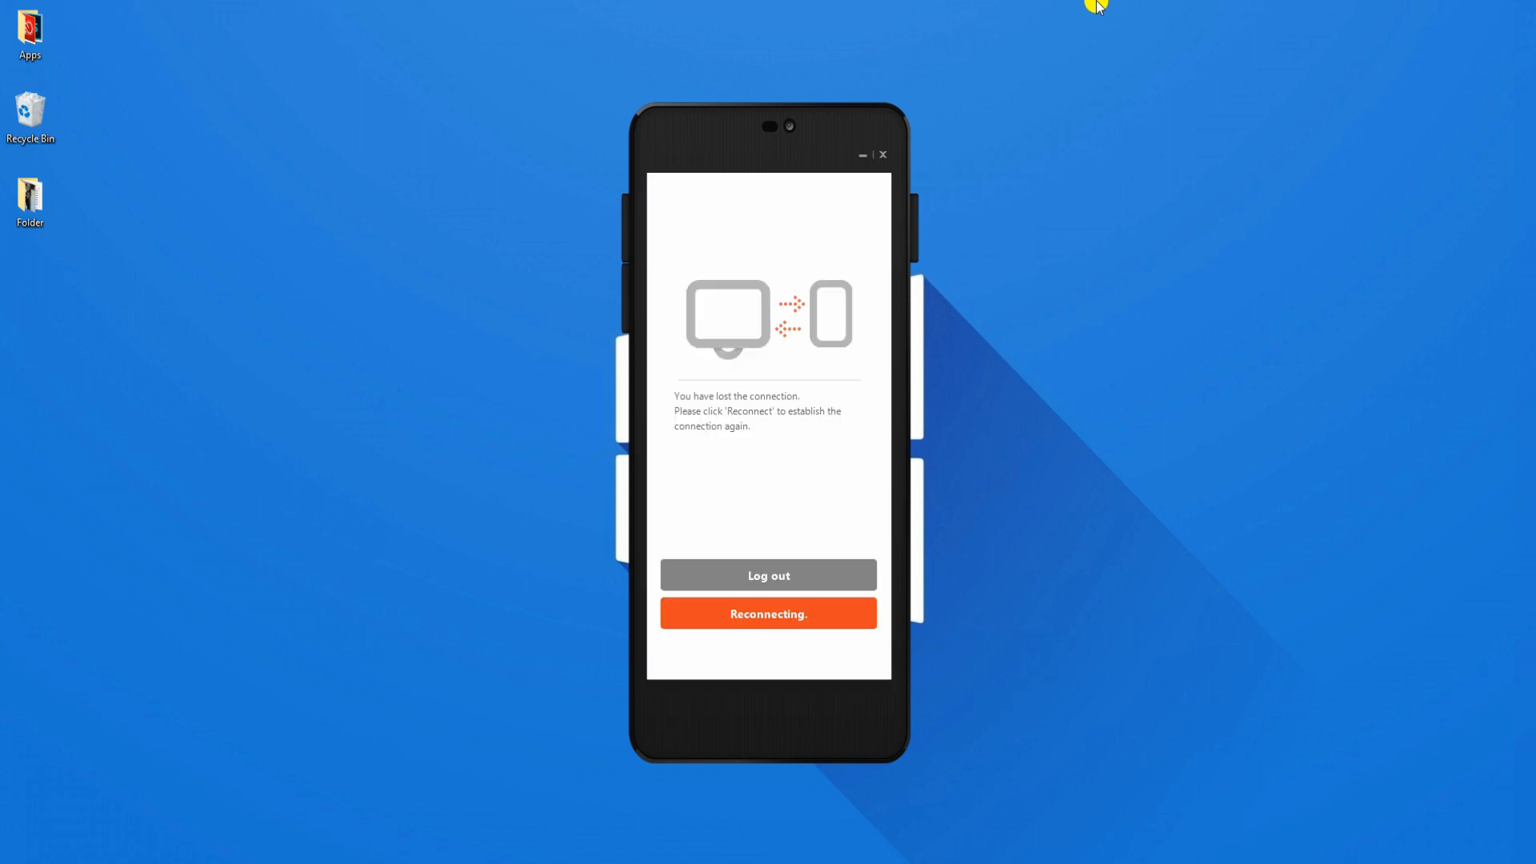